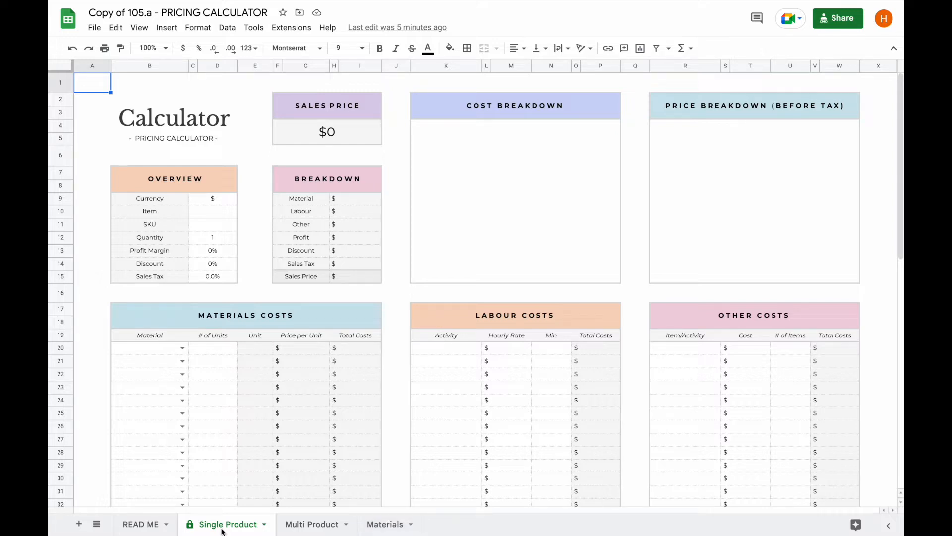
mouse_move(142, 523)
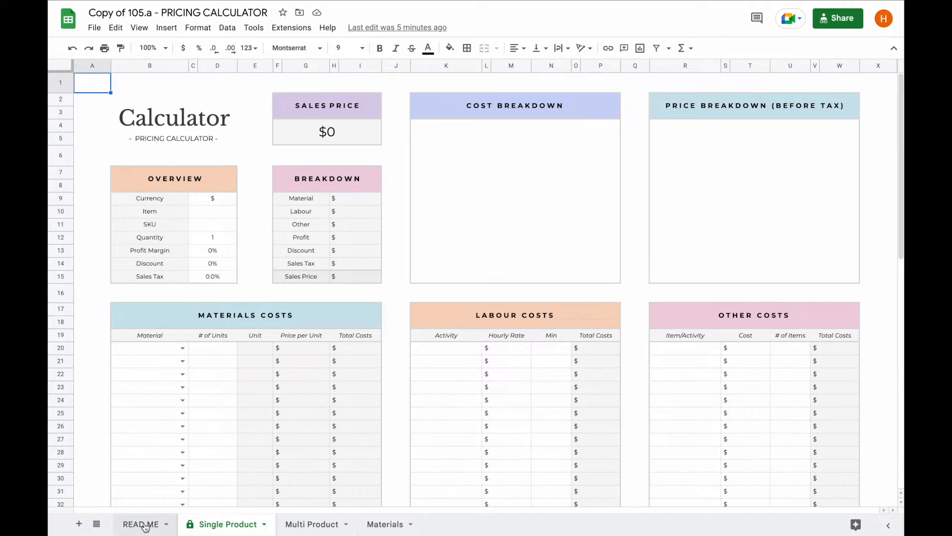
Tour the READ ME sheet's Instruction Guide link, return to Single Product, then switch to Multi Product
left_click(141, 524)
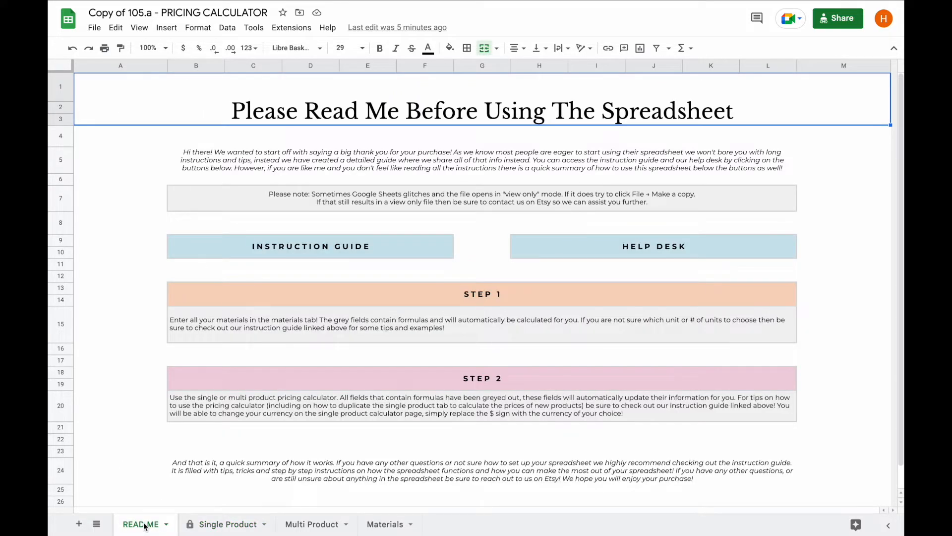
left_click(310, 246)
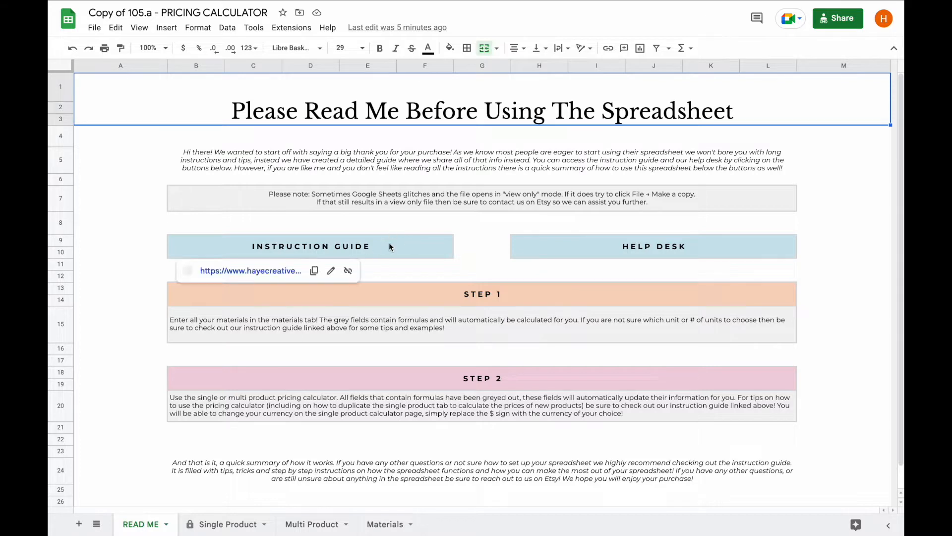
left_click(227, 524)
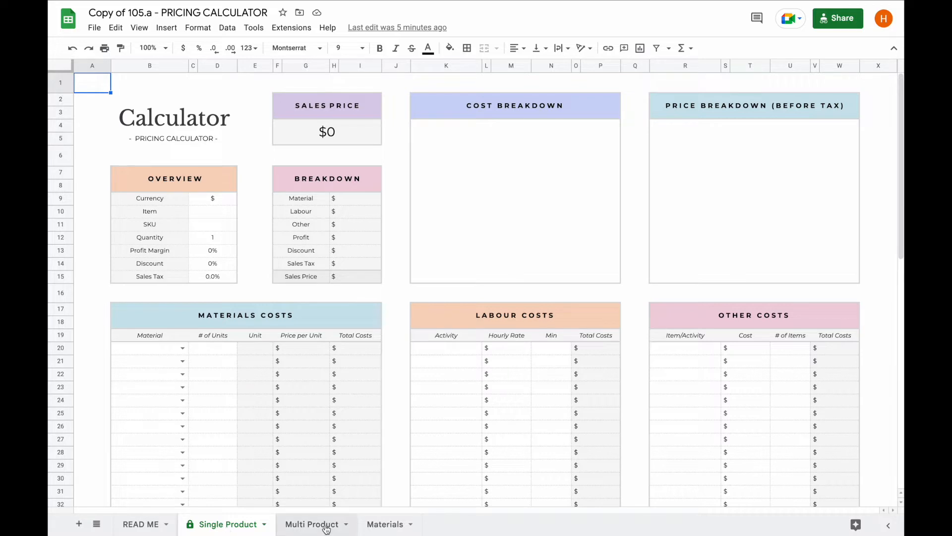
left_click(312, 523)
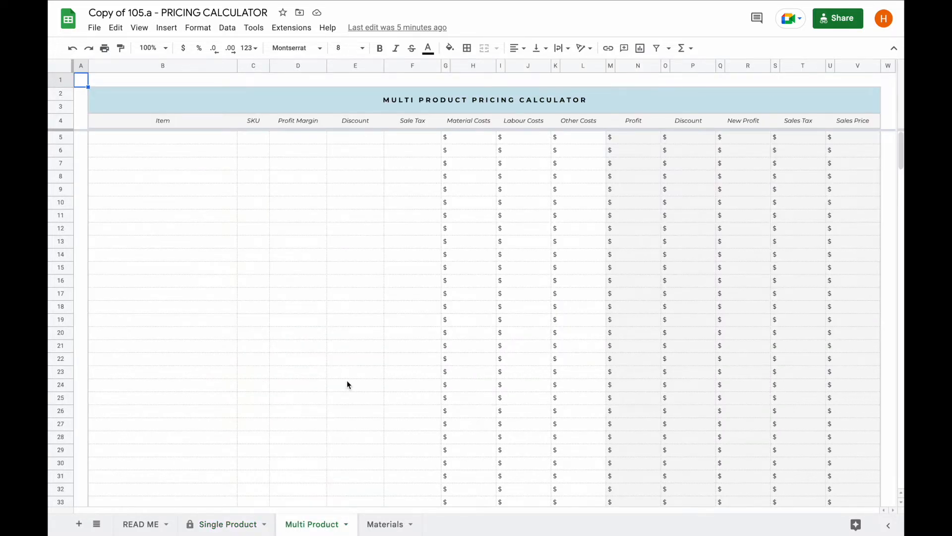
mouse_move(416, 185)
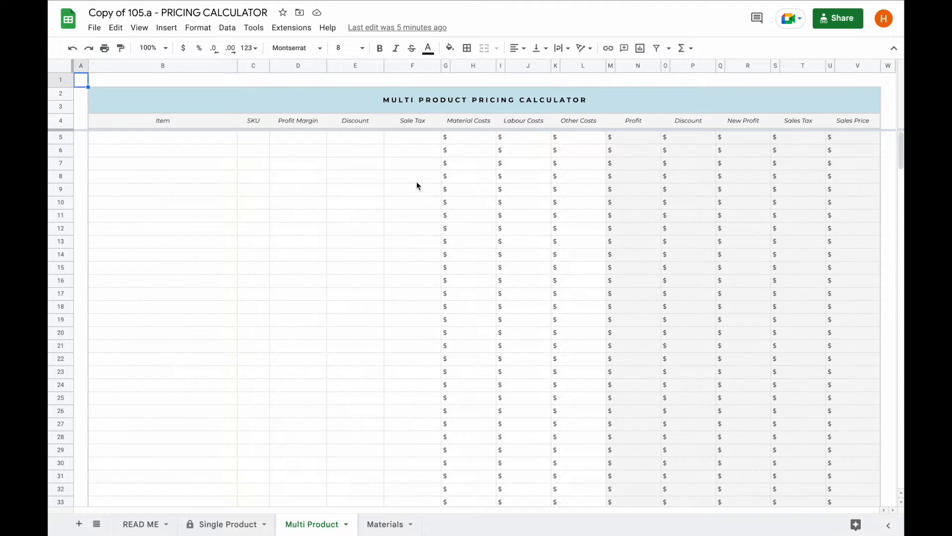
mouse_move(256, 458)
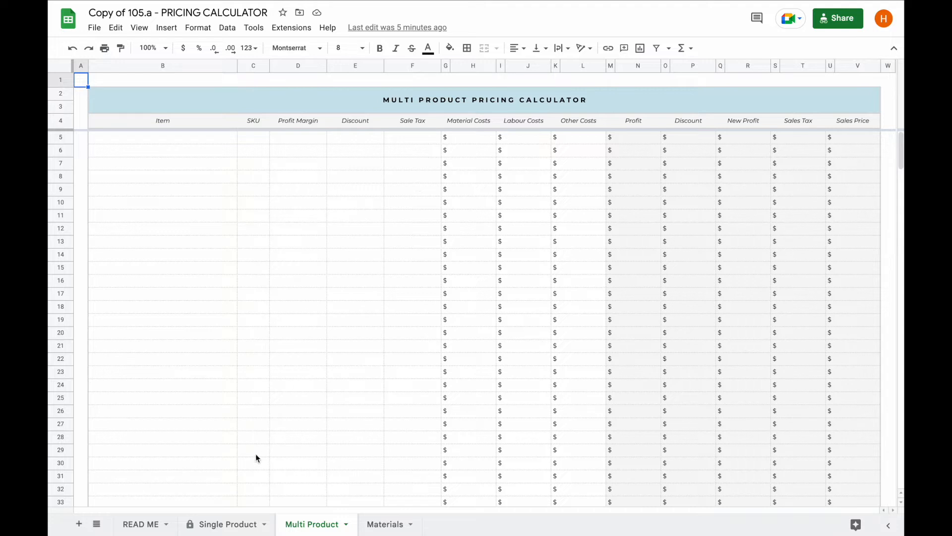
mouse_move(386, 524)
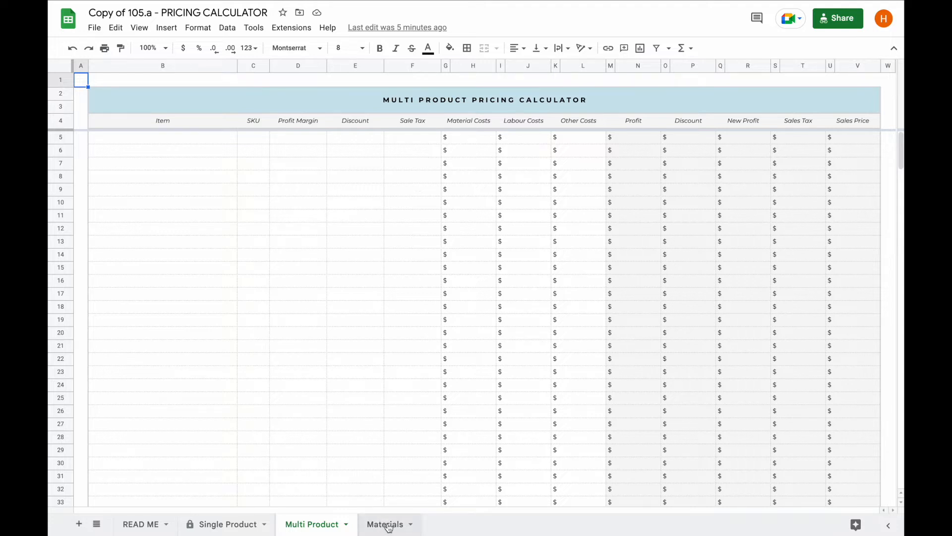
Switch to the Materials sheet showing its empty material list
left_click(385, 524)
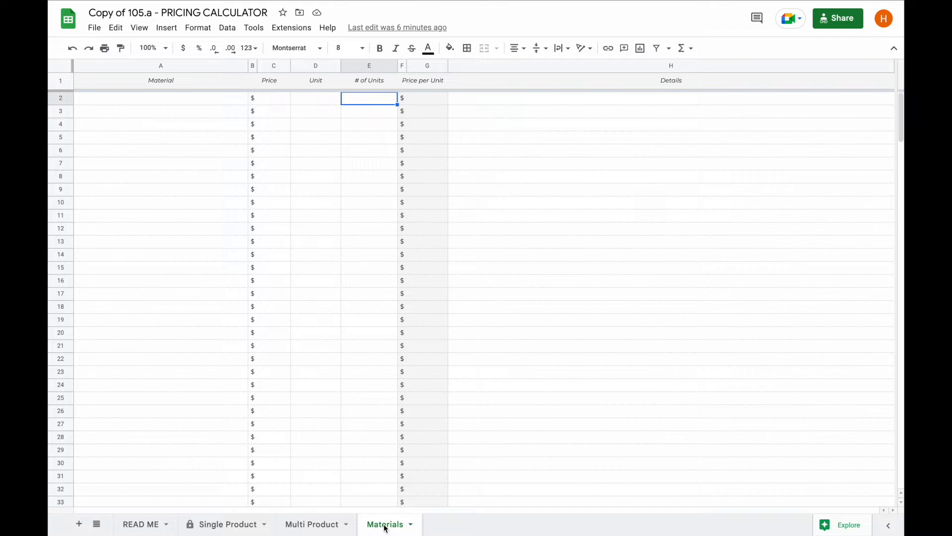
mouse_move(227, 524)
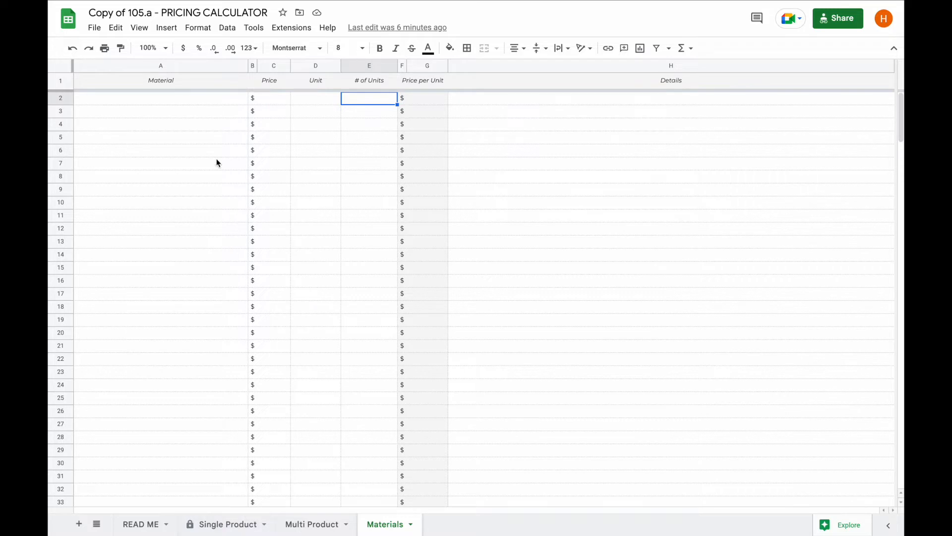
Enter Glycerine, Shea Butter, Glitter and Lemon Essential down column A of the Materials sheet
left_click(160, 99)
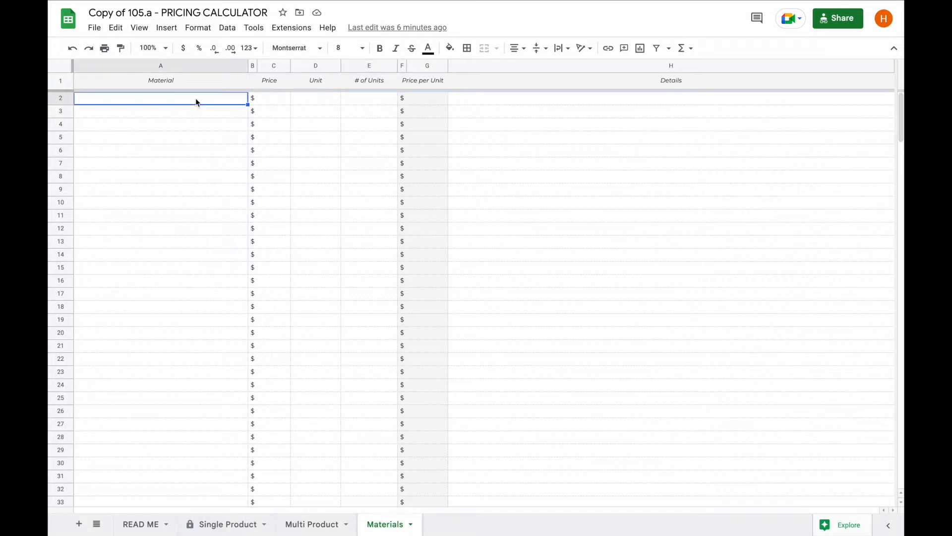
type("Glyc")
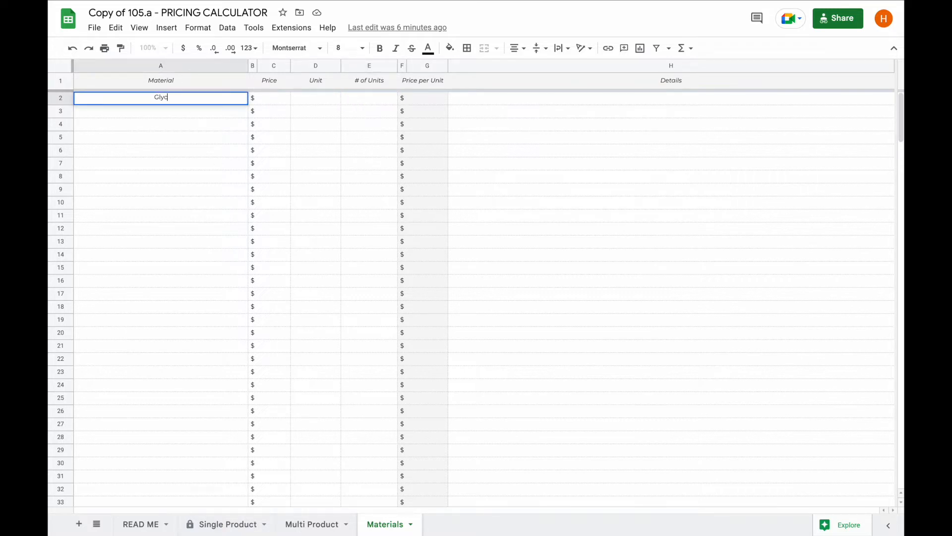
type("Shea Butter")
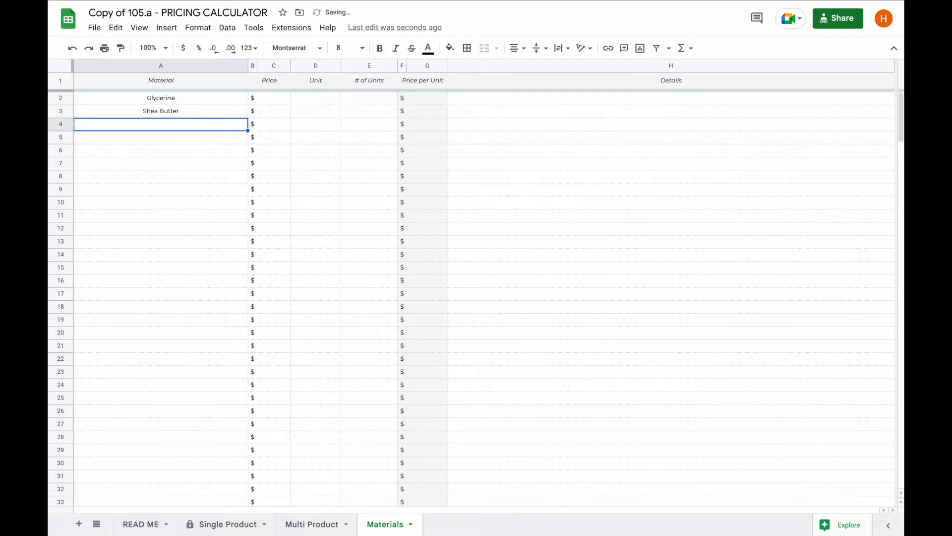
type("Glitter")
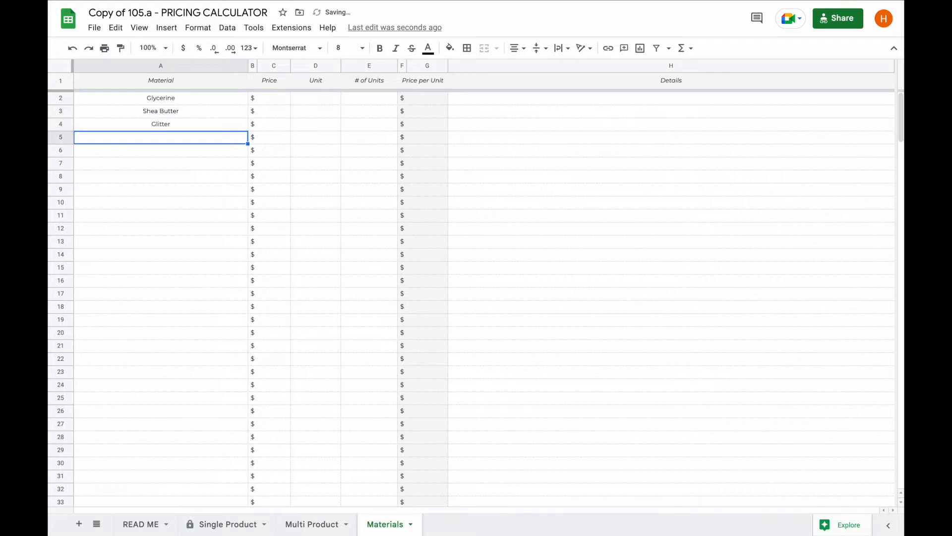
type("Lemon Essen")
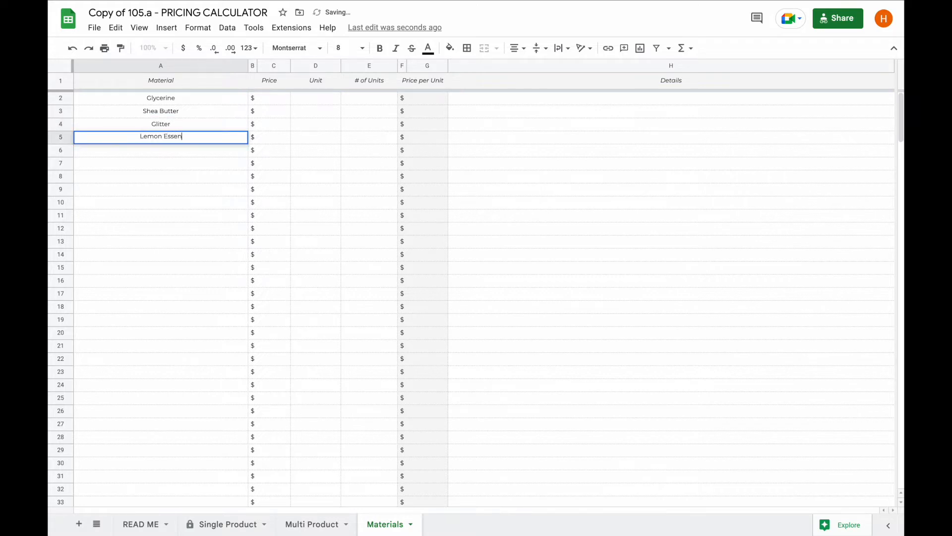
left_click(274, 98)
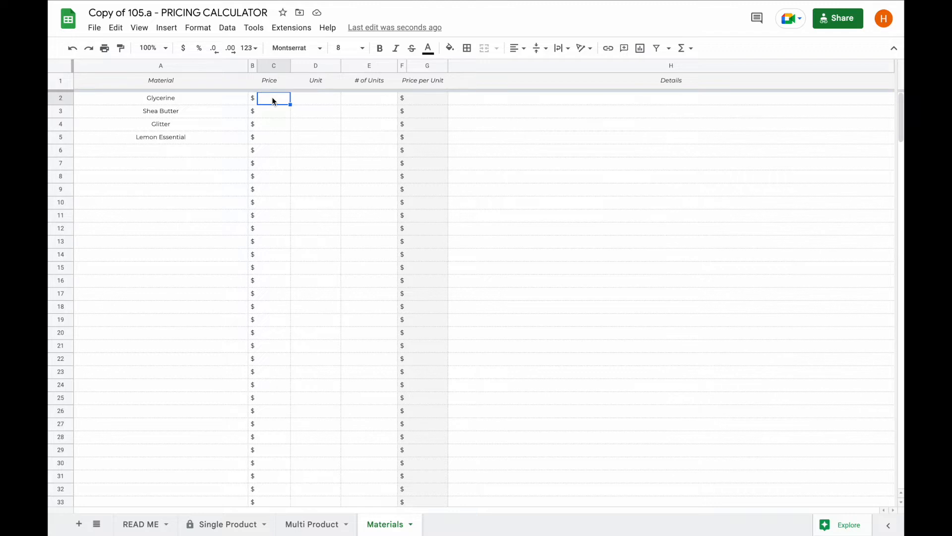
Enter prices 10, 10, 5 and 10 in column C for the four materials
type("10.00")
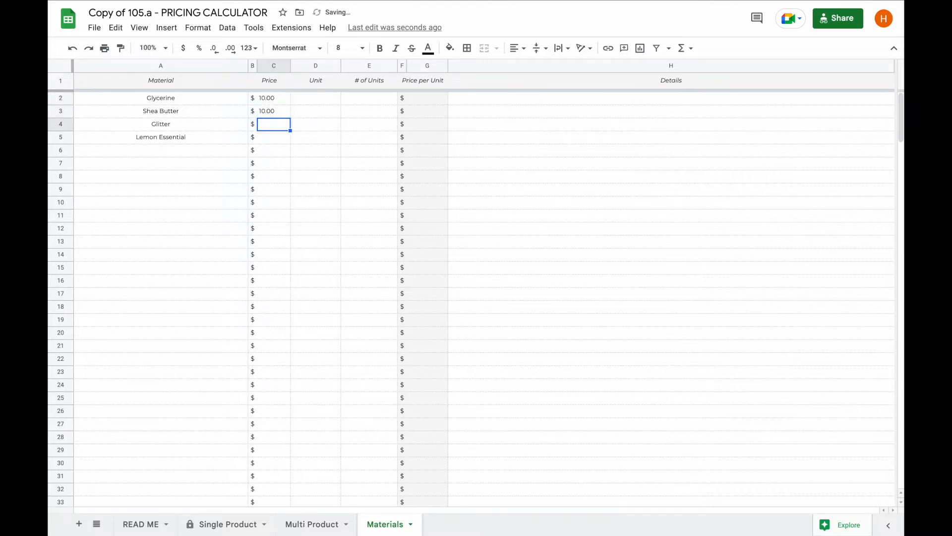
type("5")
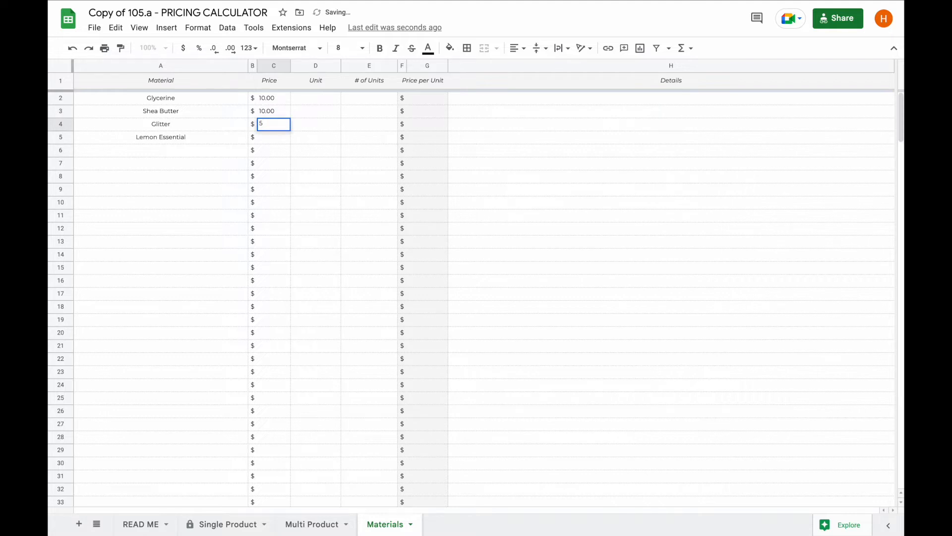
type("10.00")
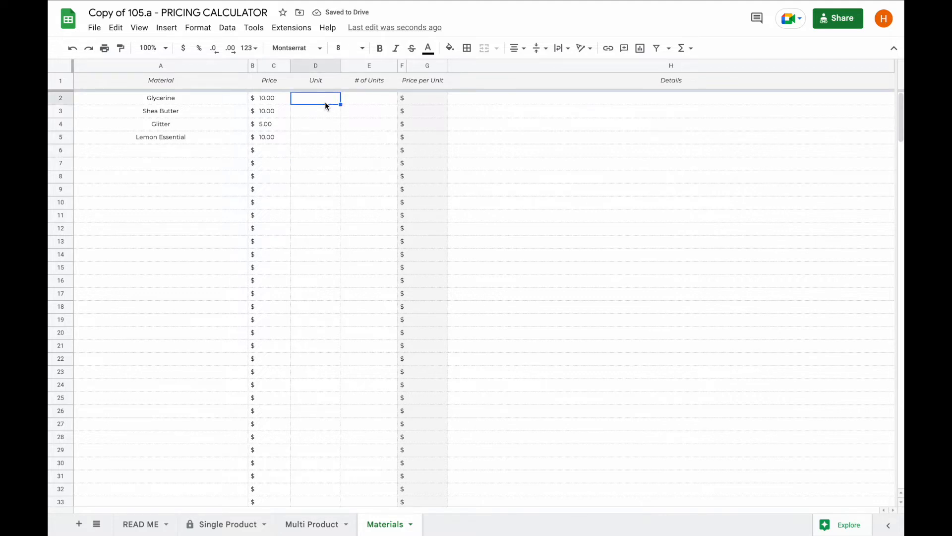
Enter units g, oz., g and ml in column D for the four materials
type("oz.")
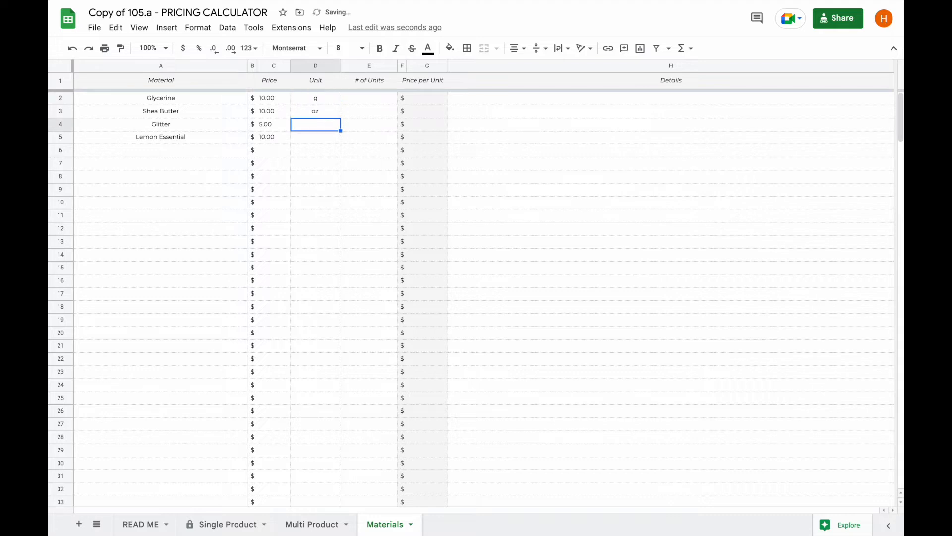
type("g")
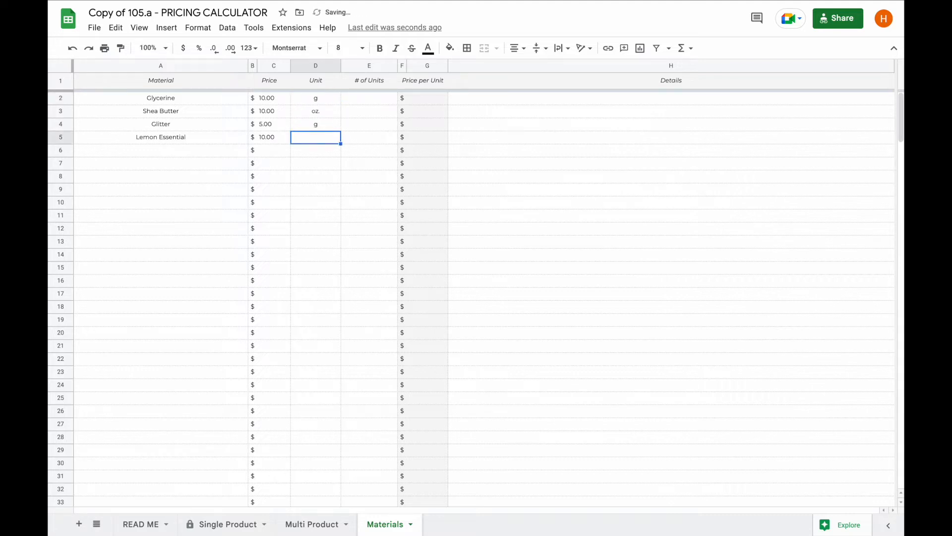
type("ml")
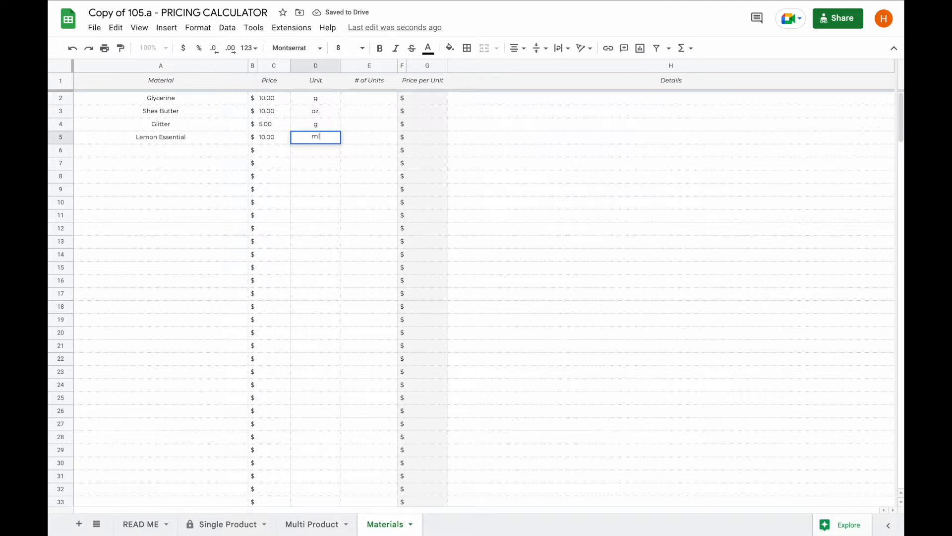
left_click(369, 99)
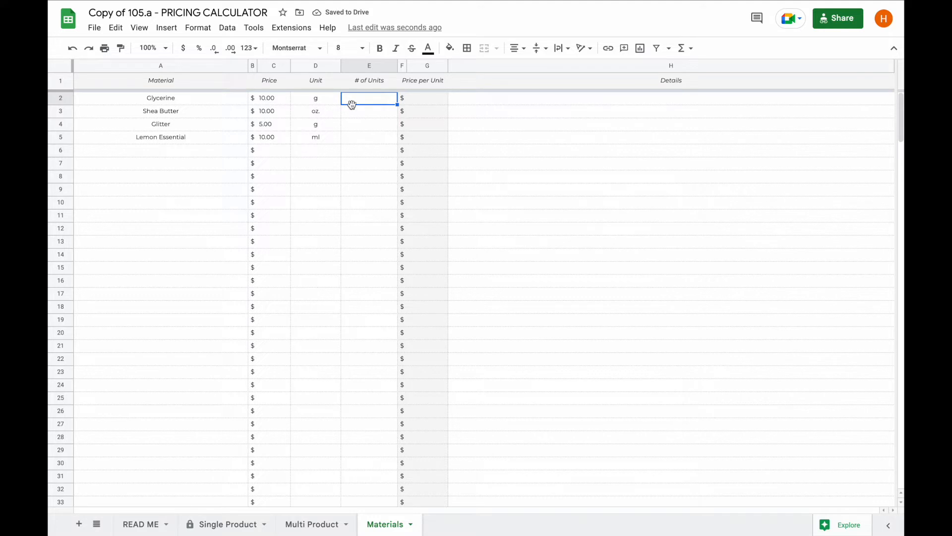
mouse_move(306, 108)
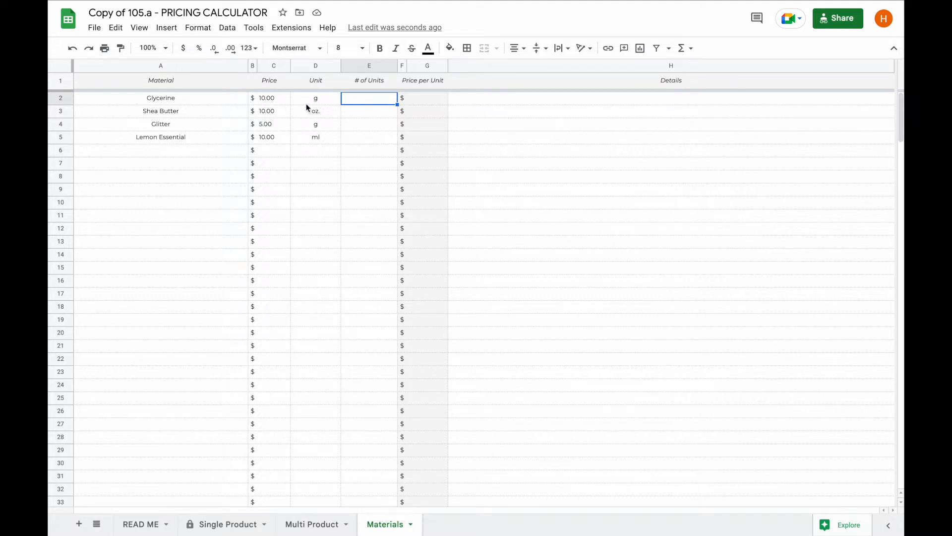
mouse_move(281, 107)
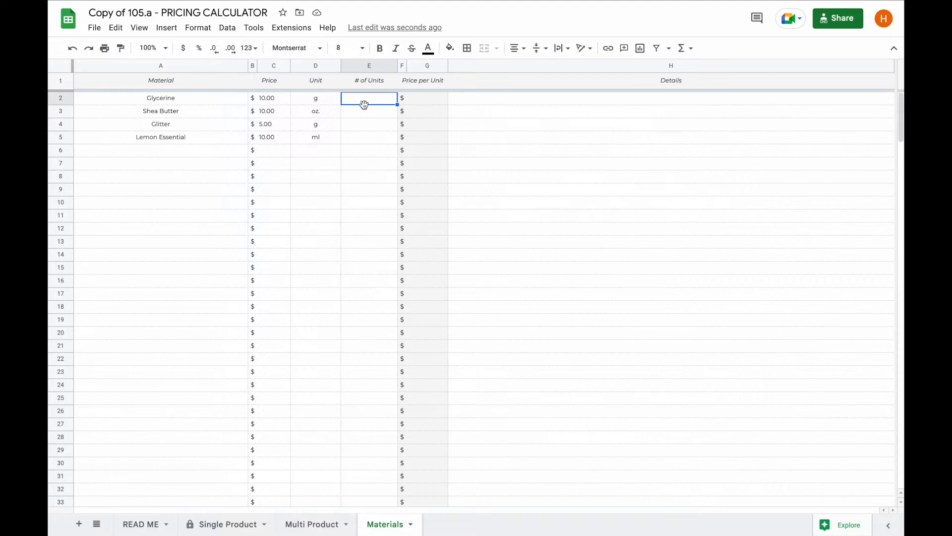
Enter unit counts 1000, 4, 100 and 100, giving per-unit prices $0.01, $2.50, $0.05 and $0.10
type("1000")
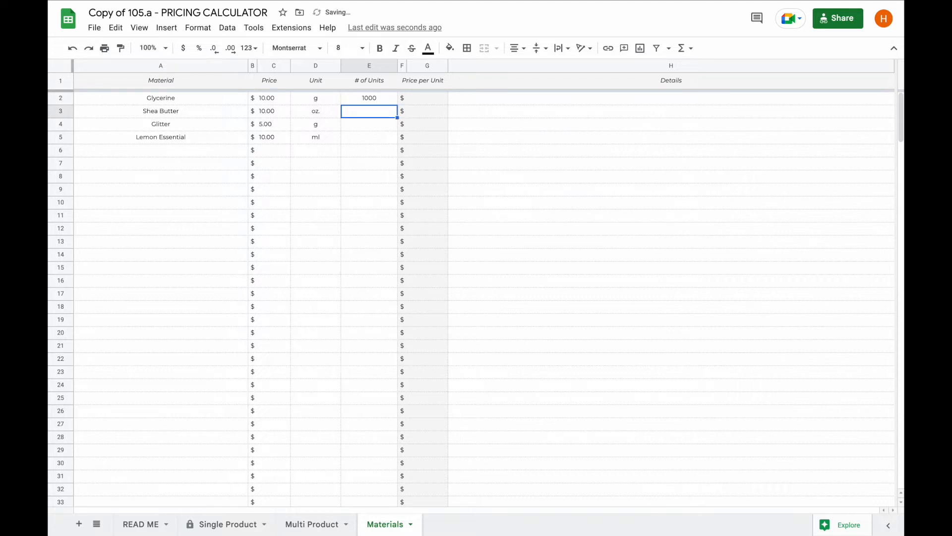
left_click(426, 98)
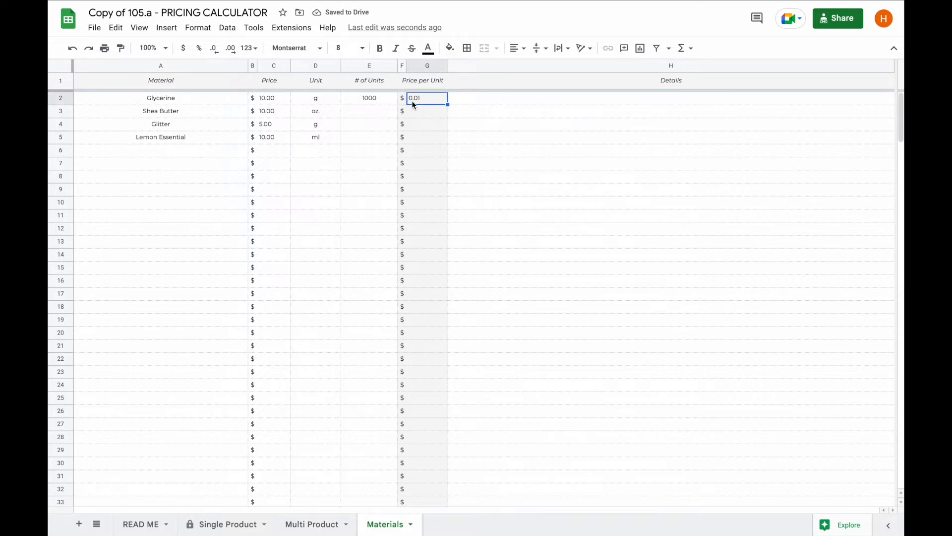
left_click(369, 110)
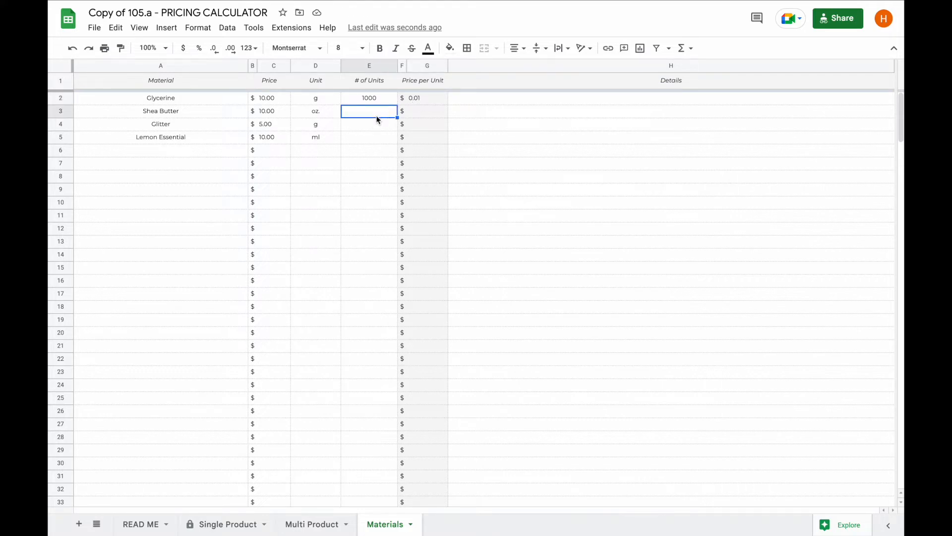
type("4")
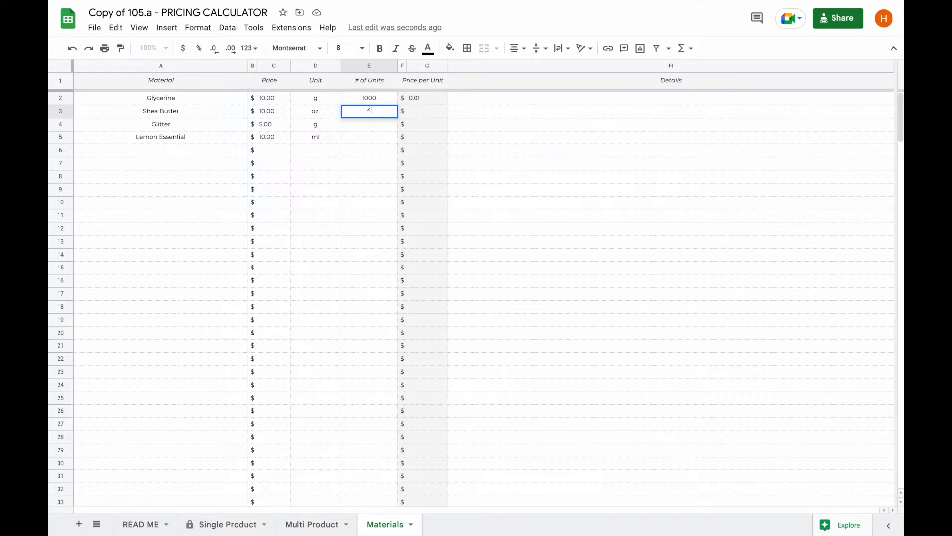
key("Enter")
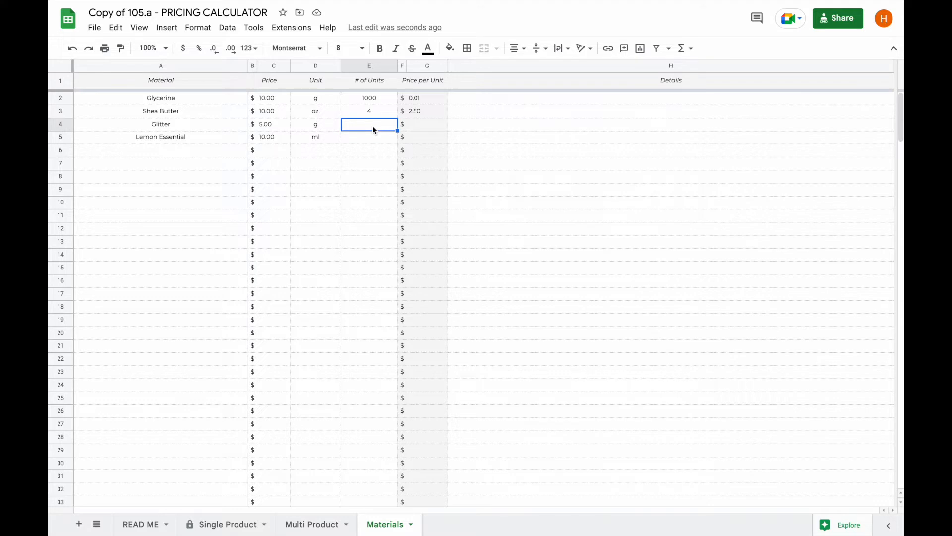
type("10")
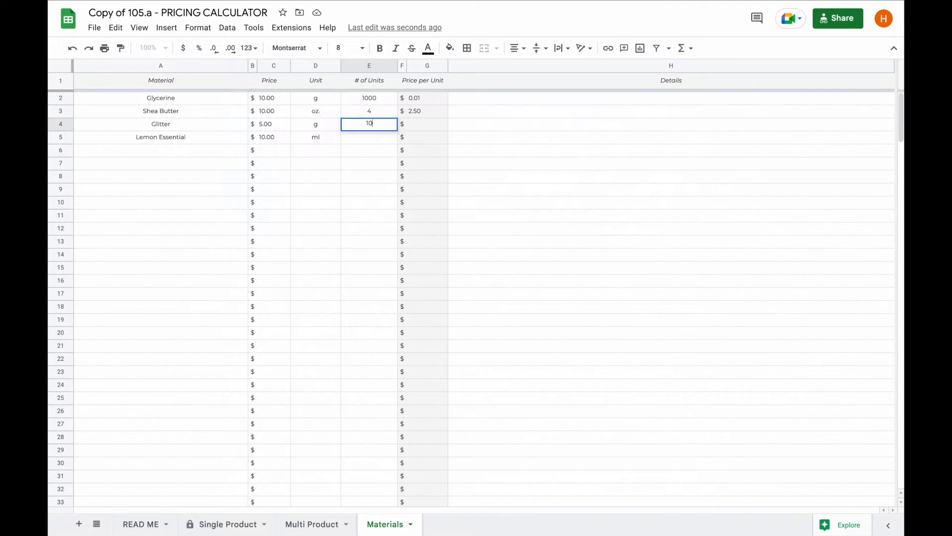
key("enter")
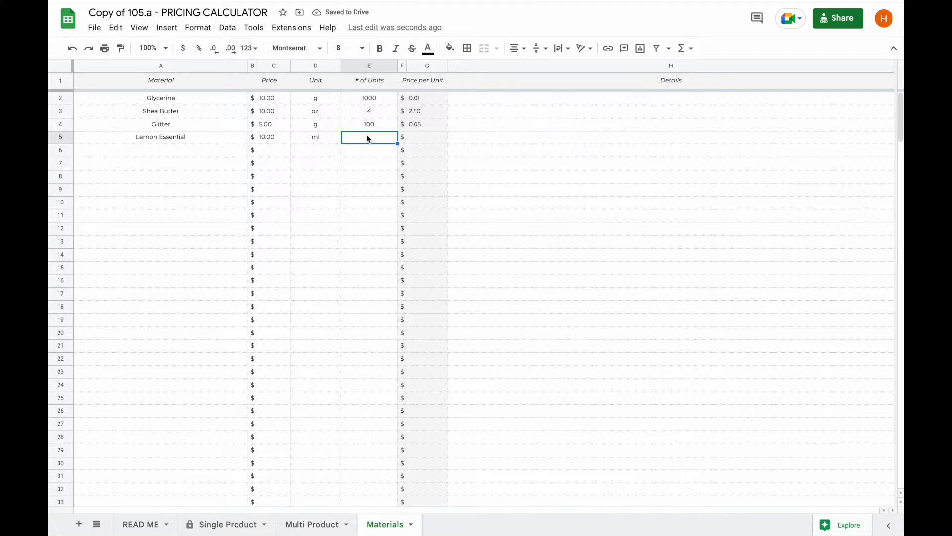
type("100")
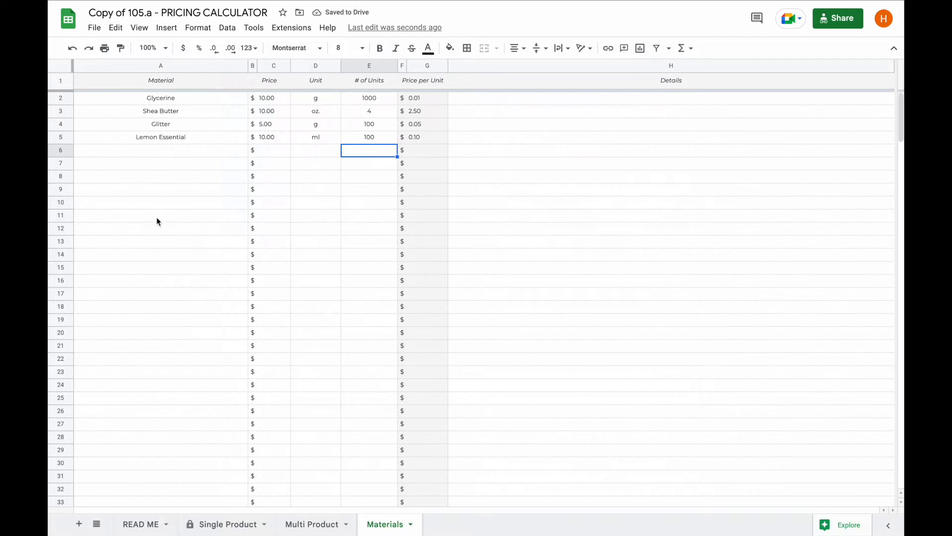
mouse_move(388, 169)
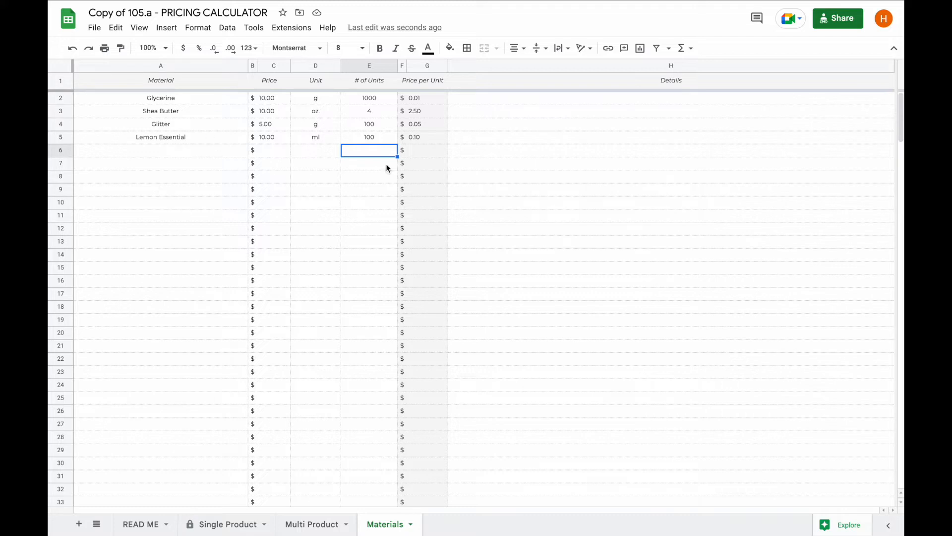
mouse_move(410, 183)
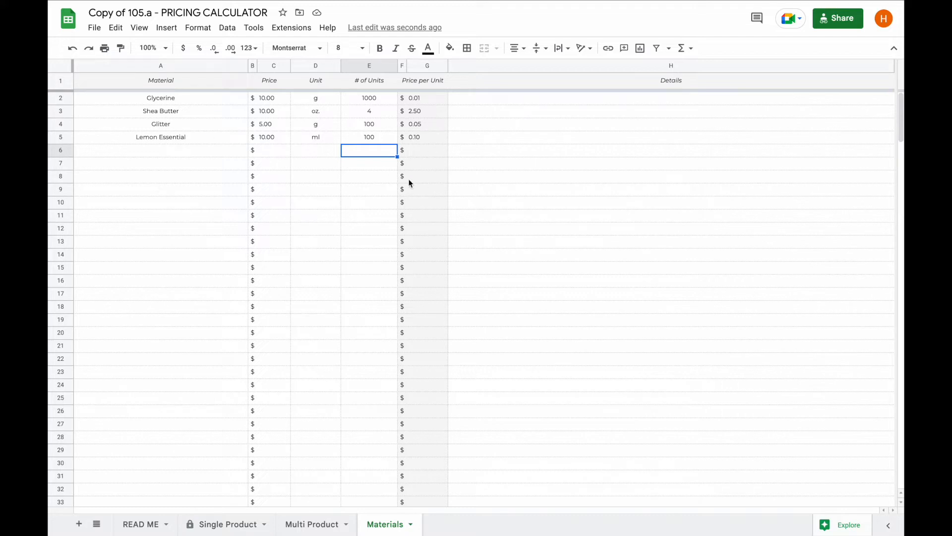
mouse_move(197, 150)
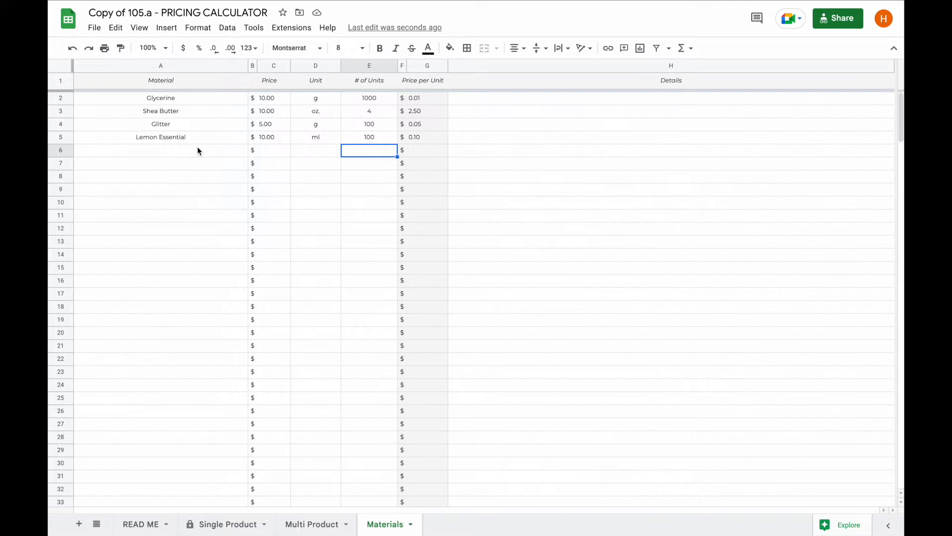
mouse_move(175, 126)
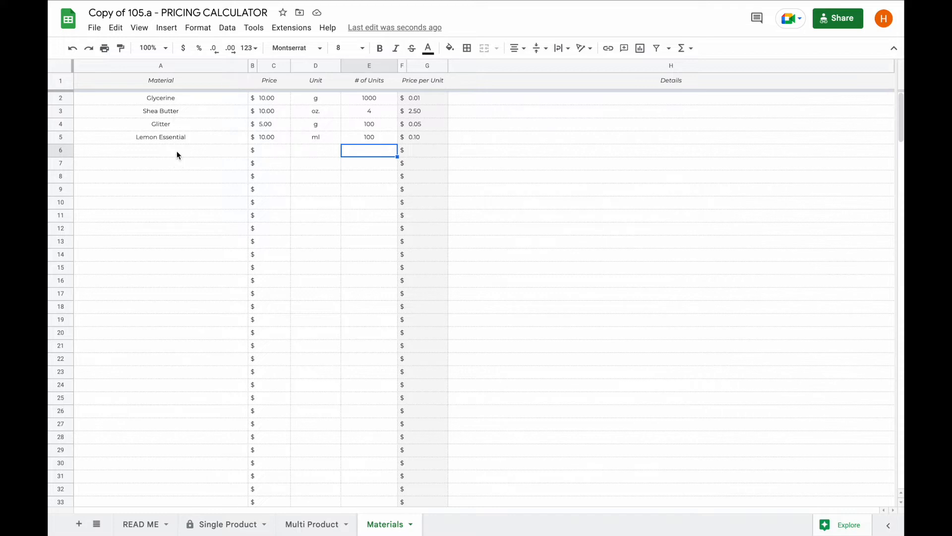
type("Shea Butter in g")
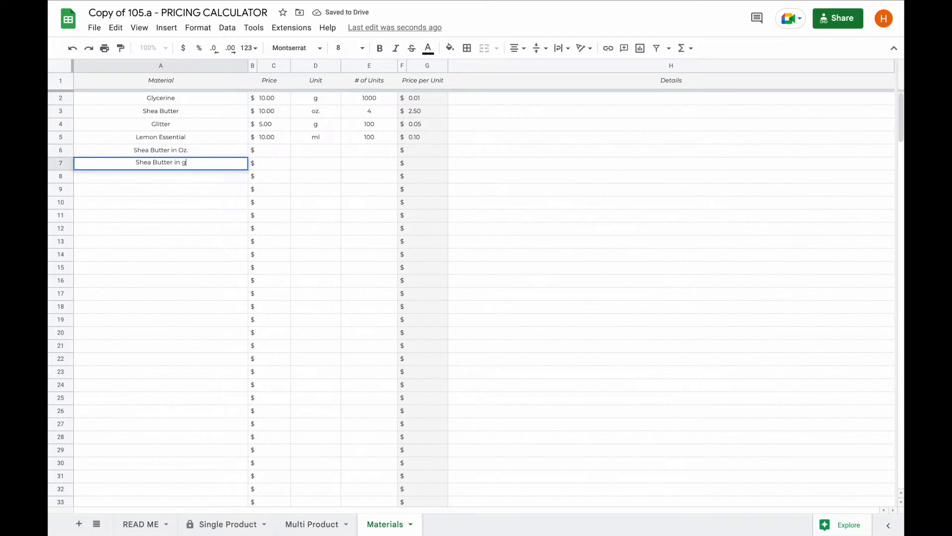
type("Shea butter in pounds")
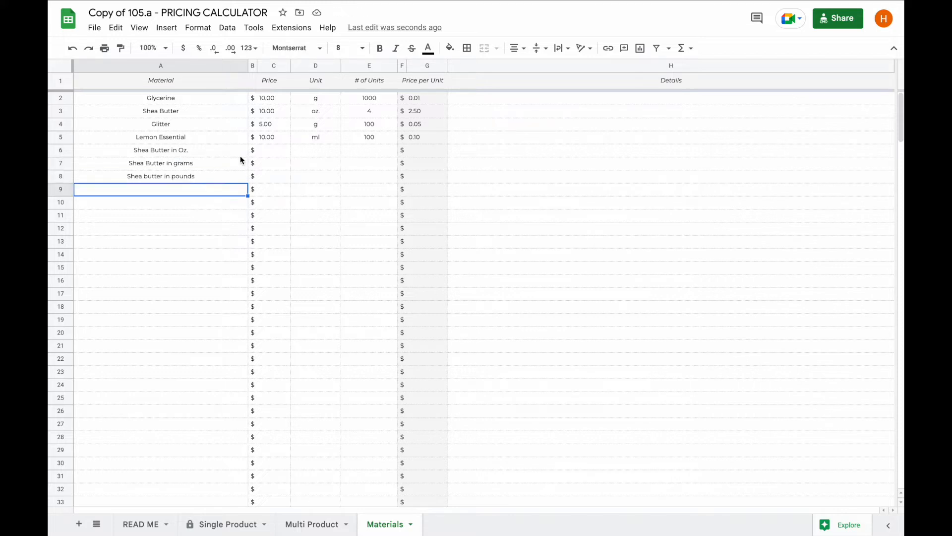
mouse_move(410, 173)
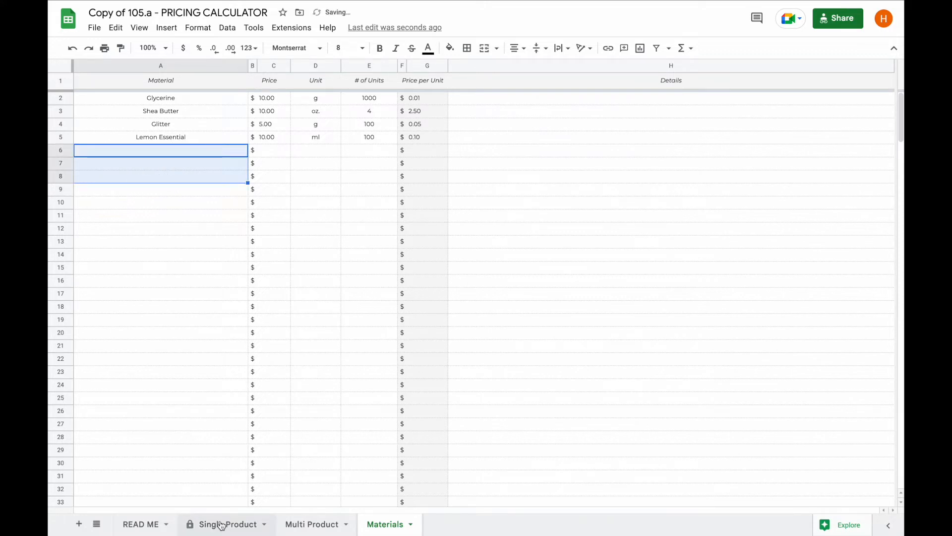
On the Single Product sheet set currency to €, item Soap and SKU 1
left_click(226, 523)
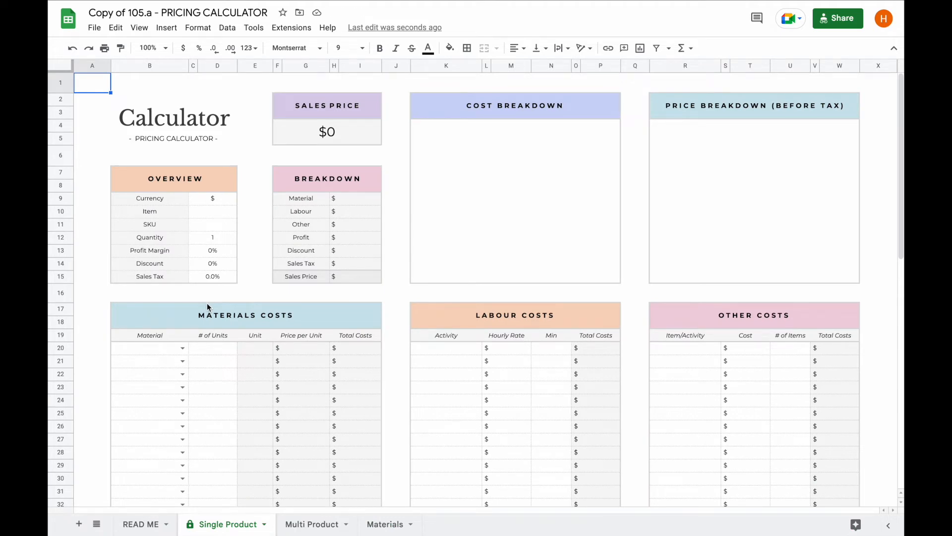
left_click(213, 198)
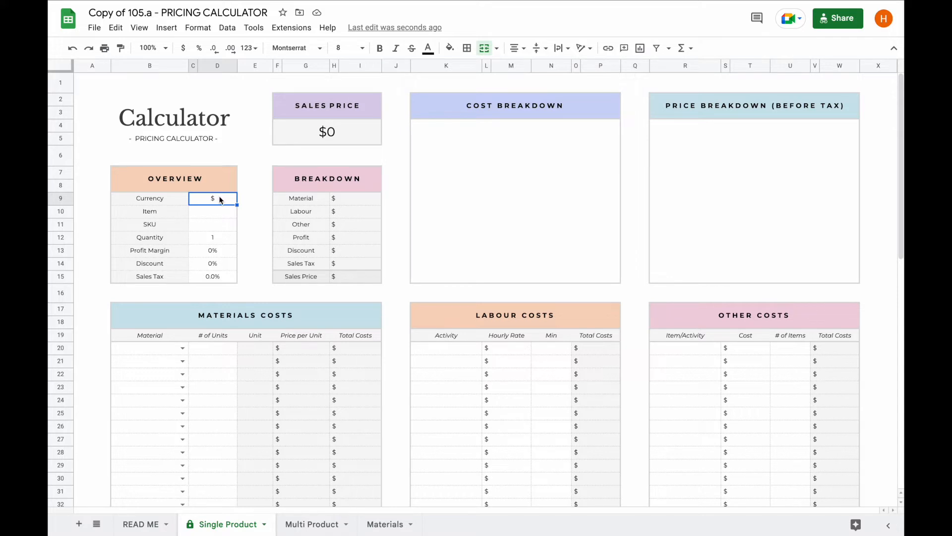
mouse_move(220, 201)
type("€")
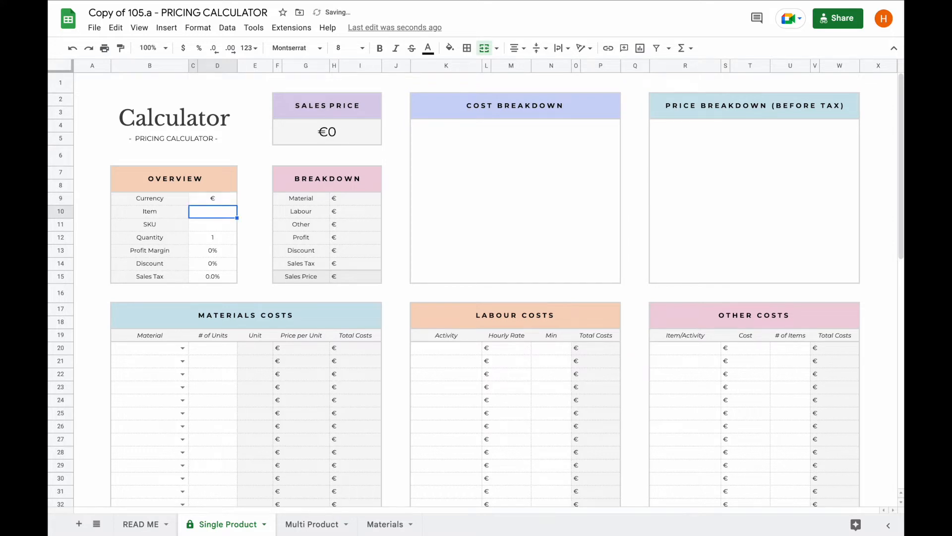
type("Soap")
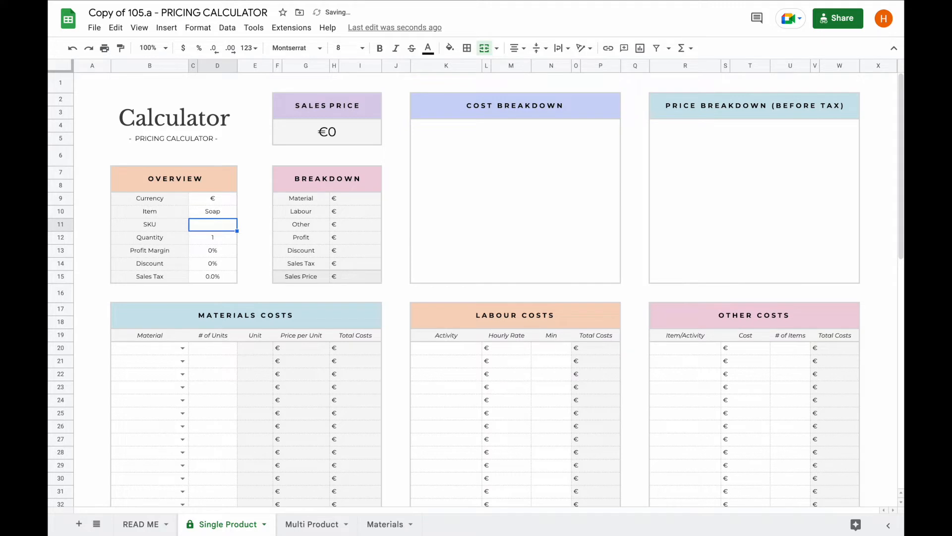
type("1")
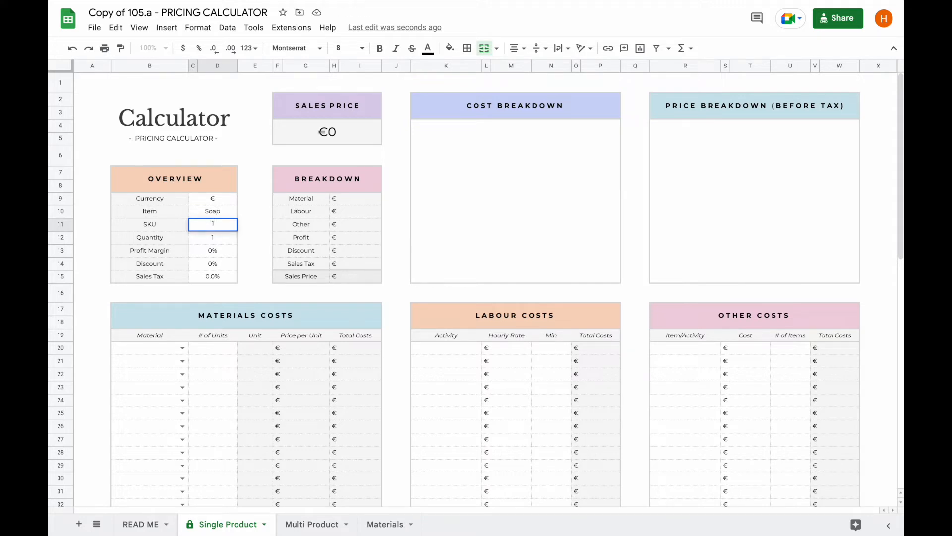
left_click(212, 237)
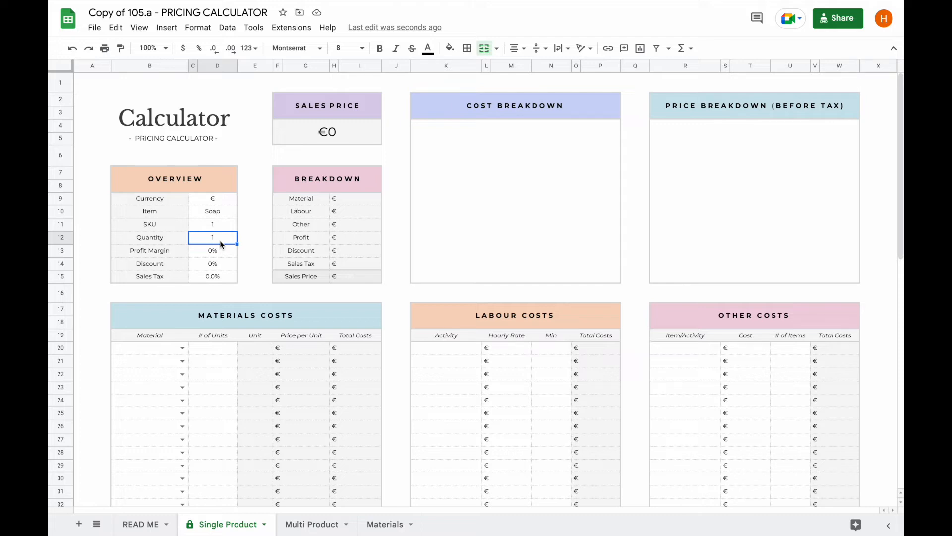
mouse_move(182, 344)
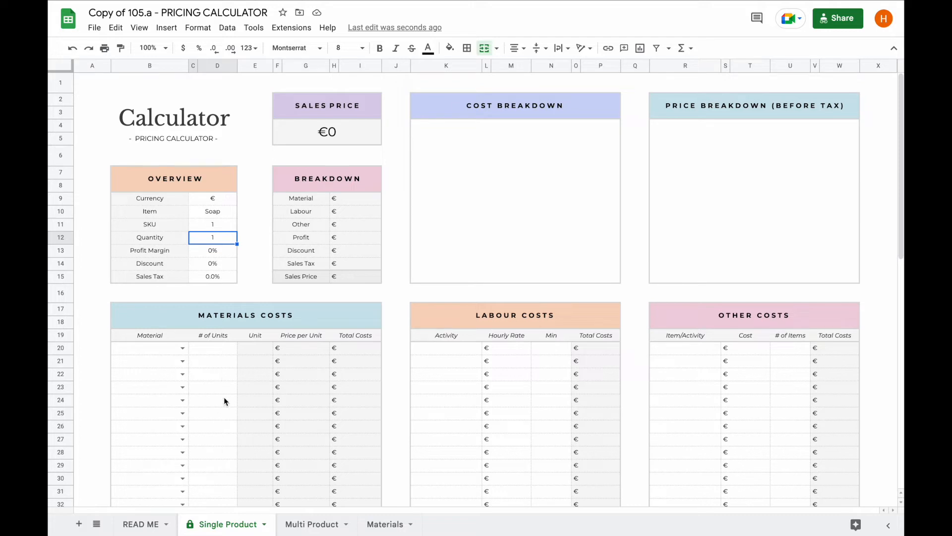
mouse_move(504, 405)
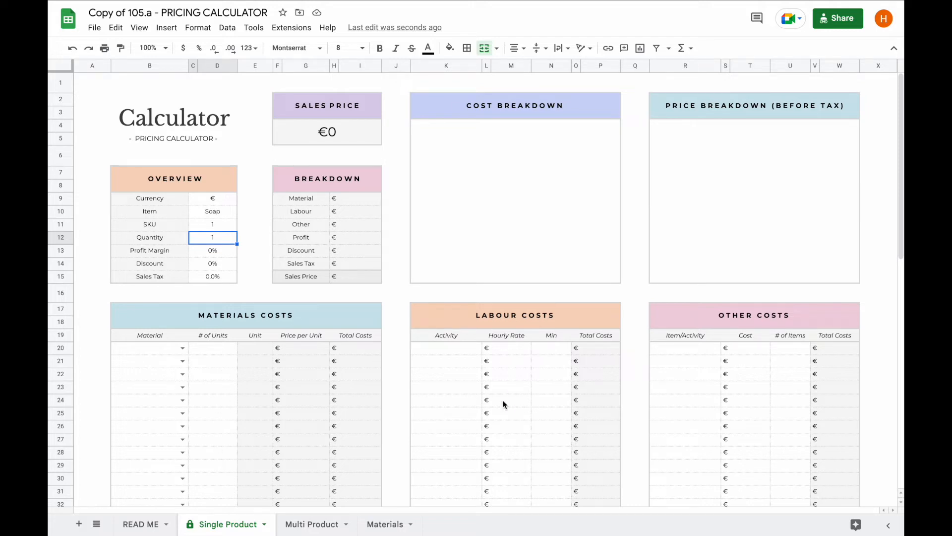
mouse_move(733, 388)
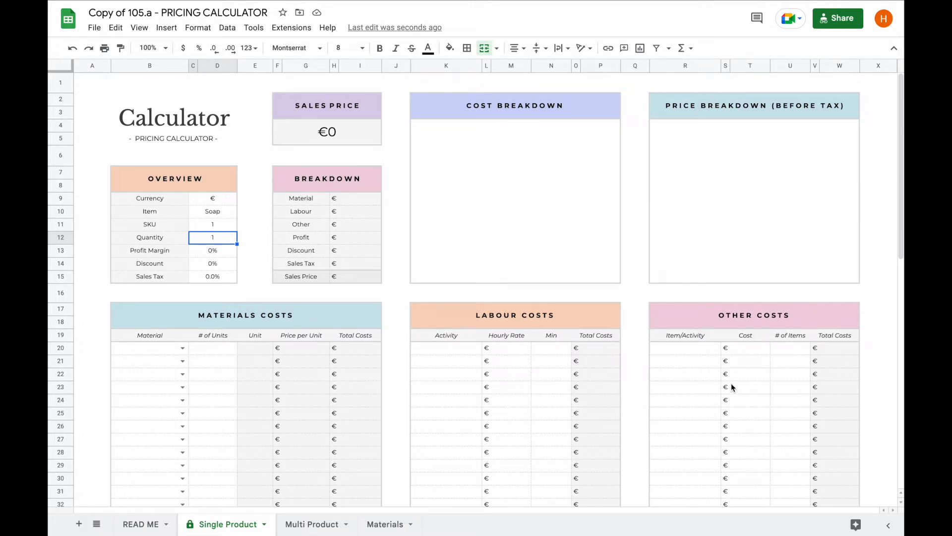
Set the profit margin to 50% in the overview, leaving discount and sales tax fields
type("20")
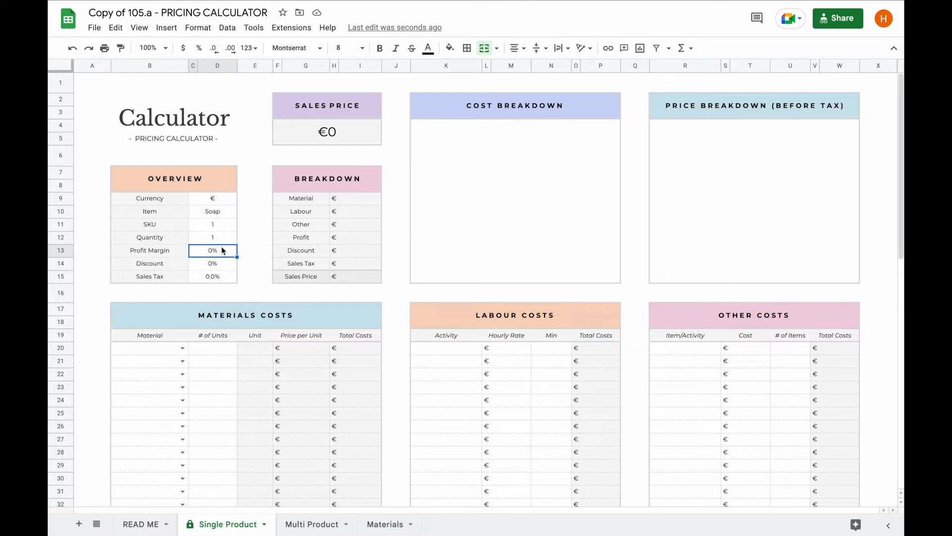
type("50%")
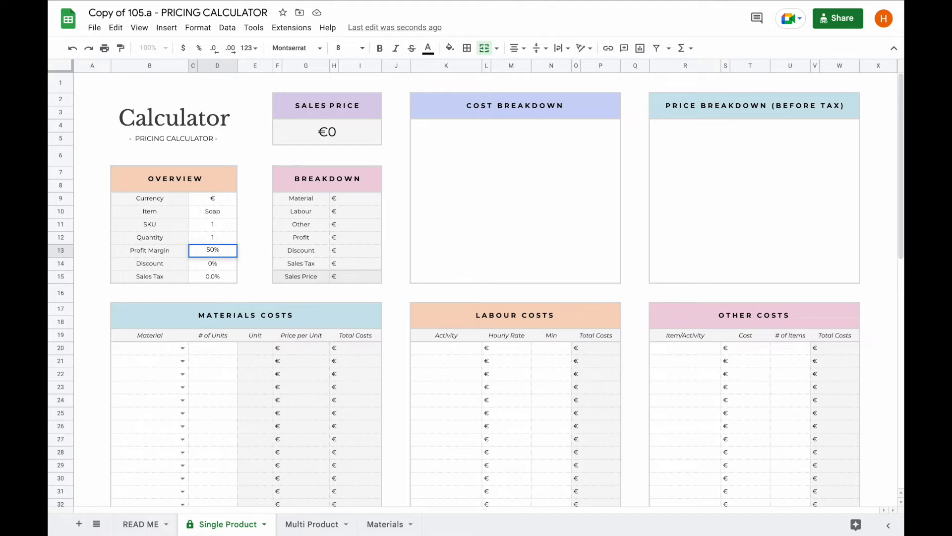
left_click(212, 263)
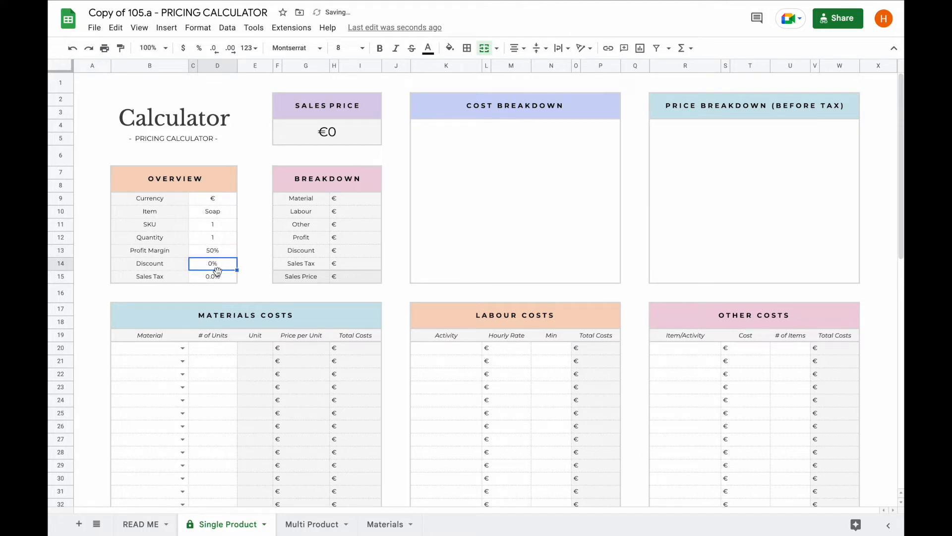
left_click(212, 277)
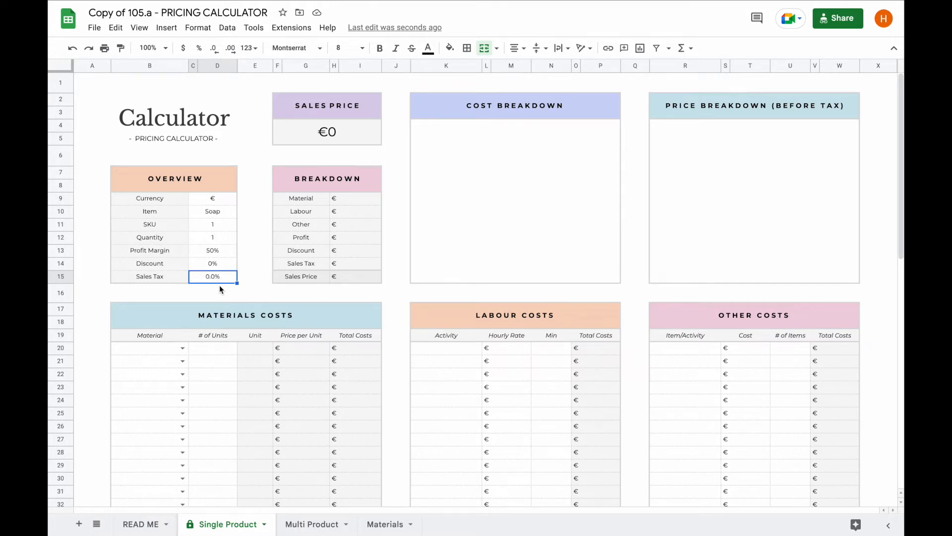
mouse_move(461, 394)
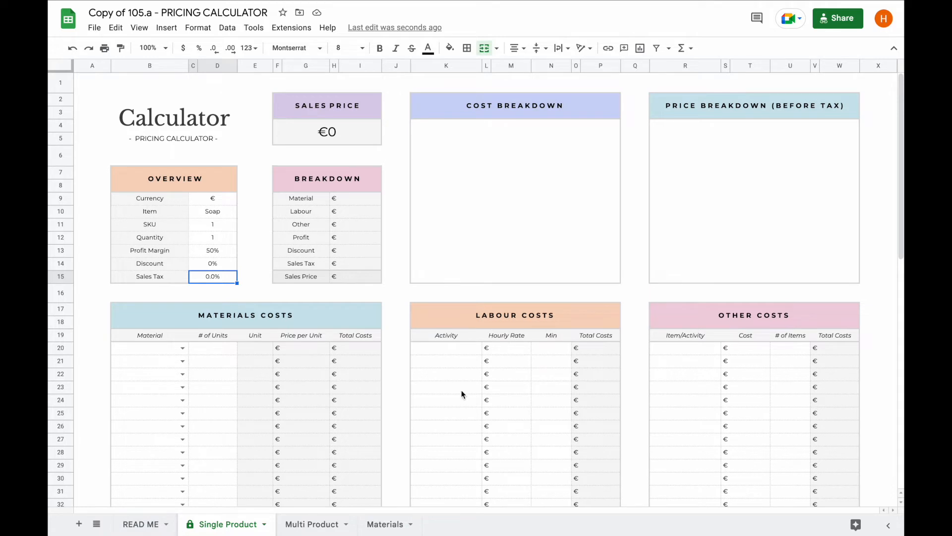
mouse_move(702, 439)
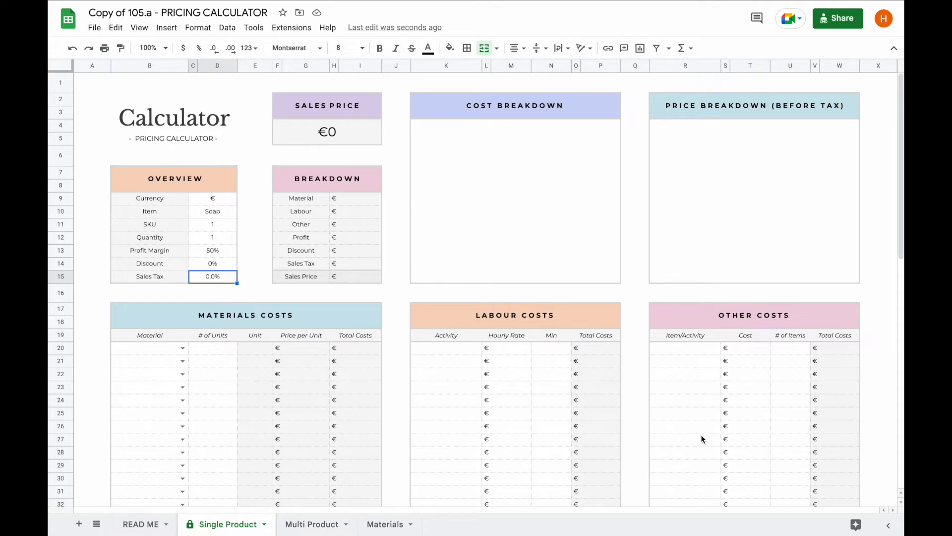
mouse_move(382, 286)
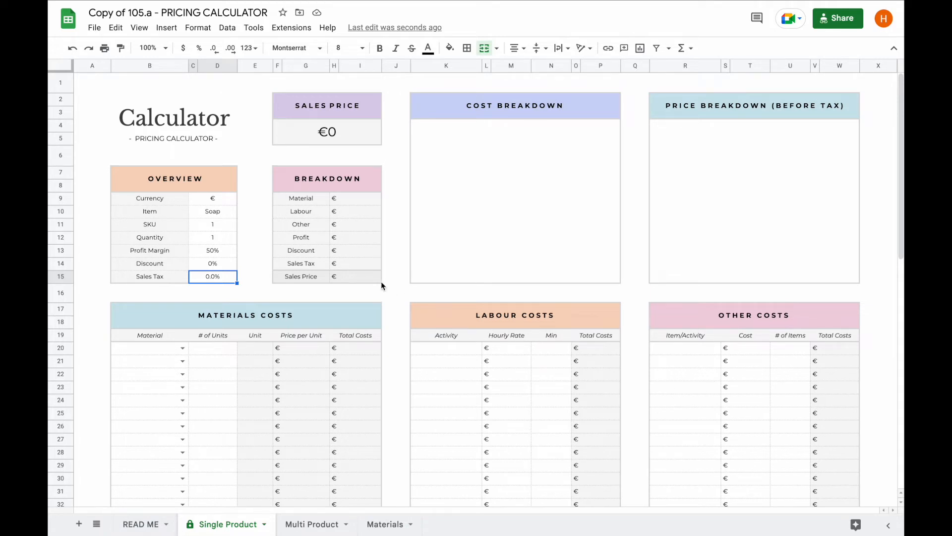
Fill the materials table with Glycerine 50, Shea Butter 0.25 and Glitter 3, giving €2.55 sales price
left_click(149, 348)
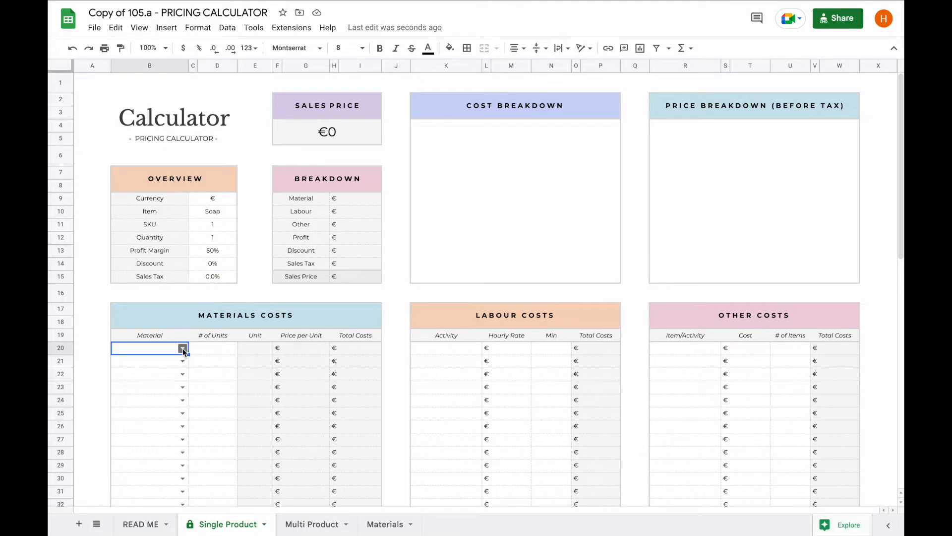
left_click(144, 347)
type("5")
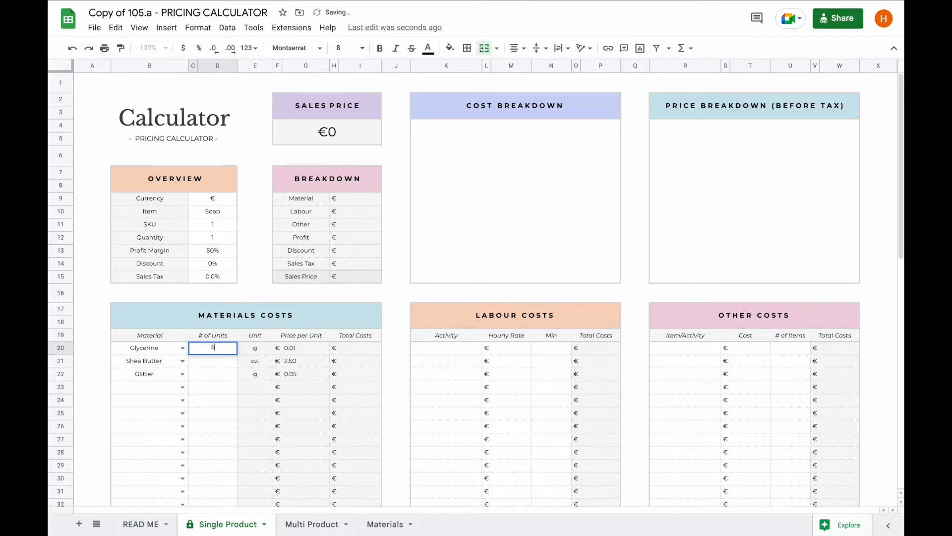
type("0")
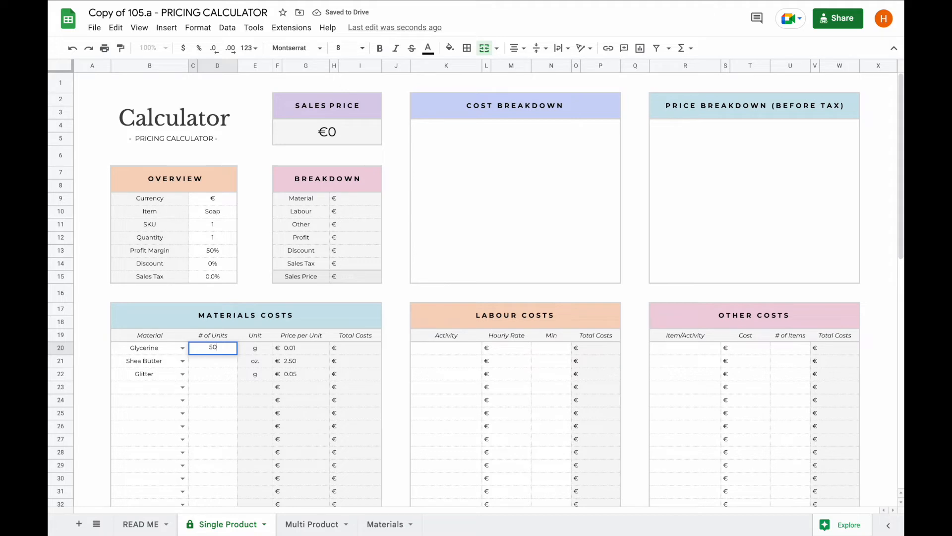
type("0.25")
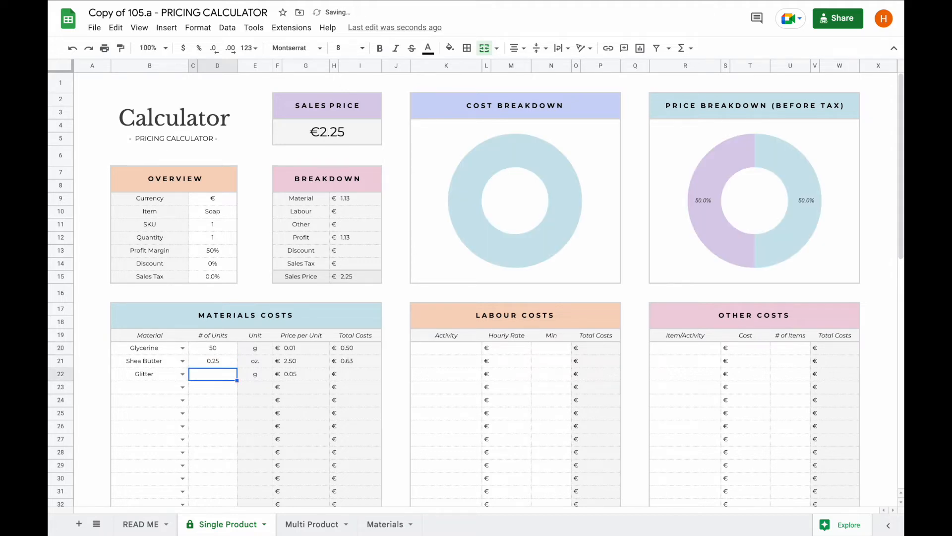
type("3")
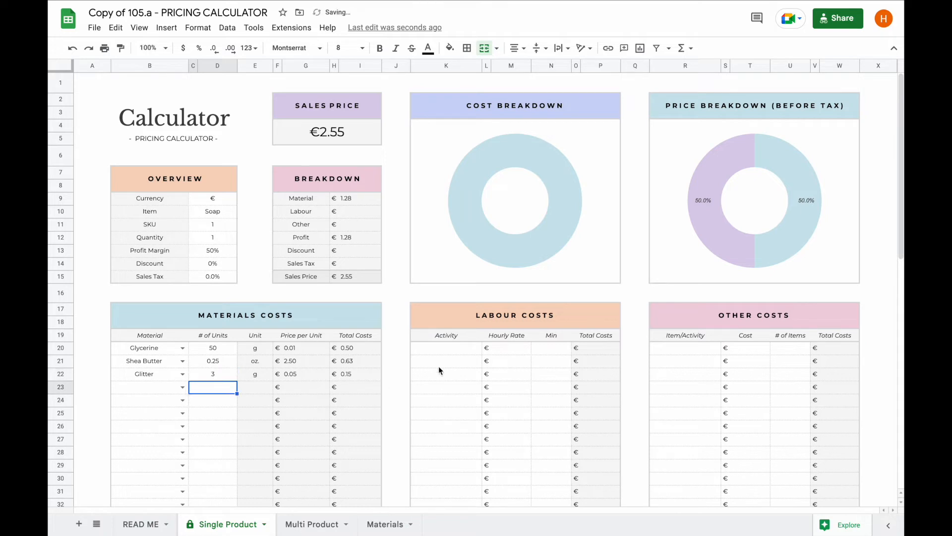
mouse_move(349, 206)
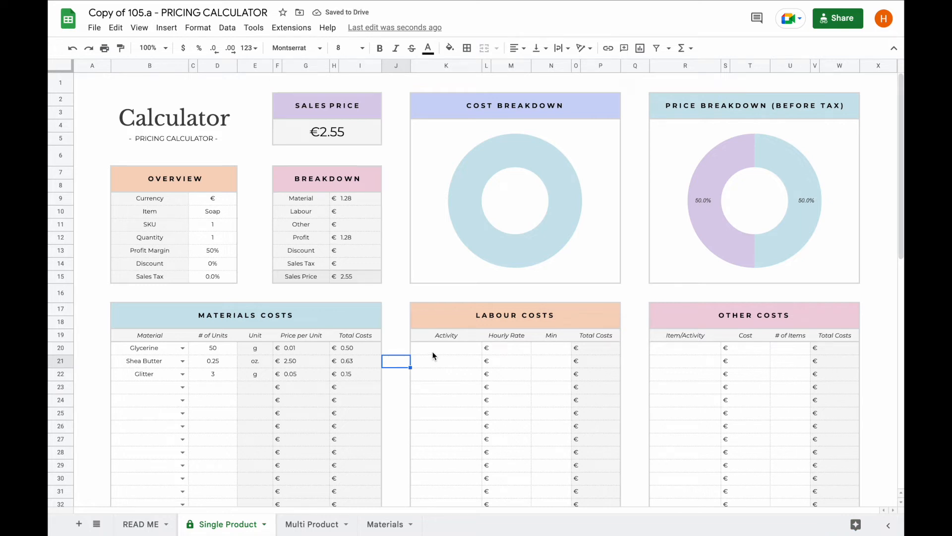
Enter Create Soap and Package Soap labour at 15.00 hourly for 5 and 2 minutes
type("Create Soap")
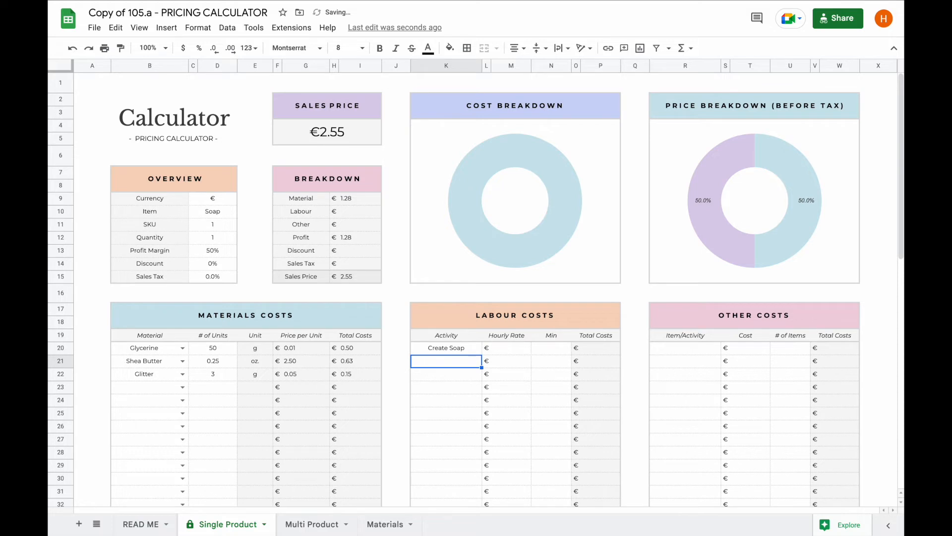
type("Package Soap")
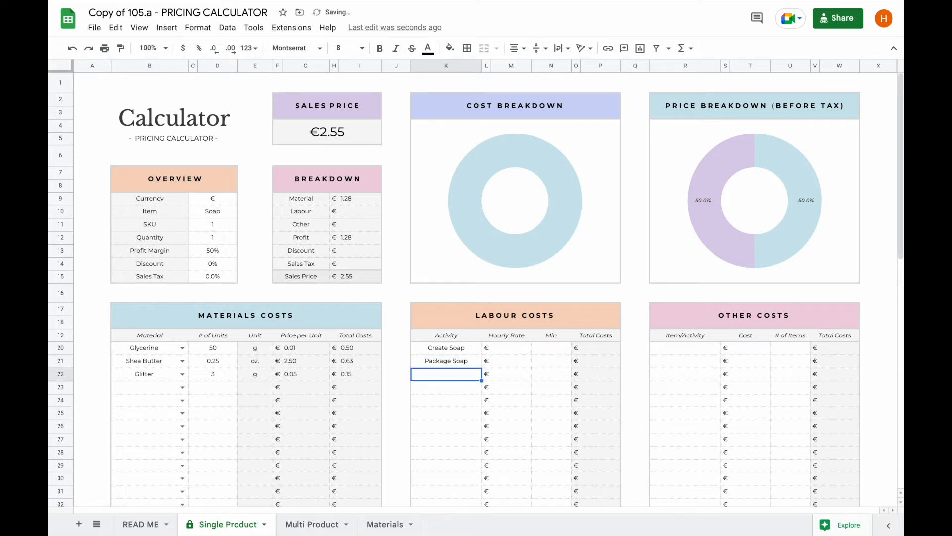
type("15.00")
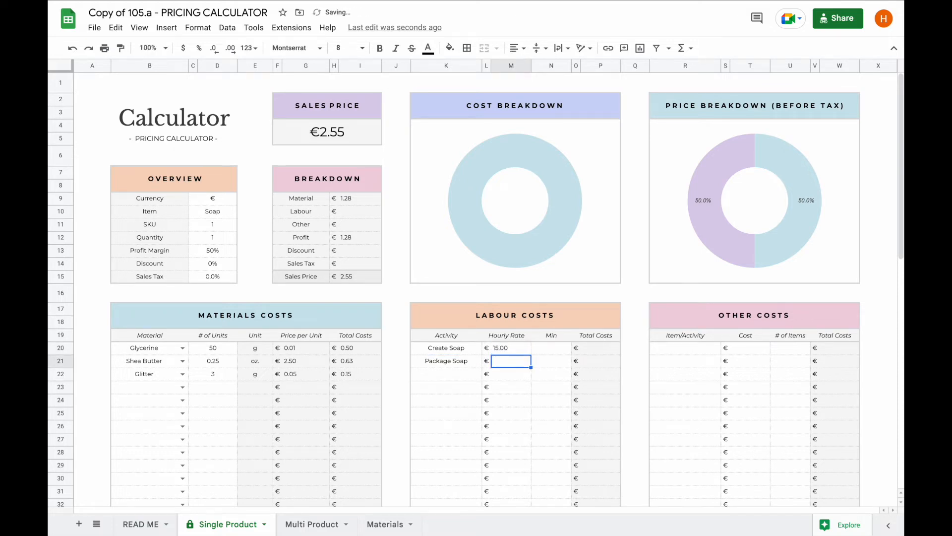
type("15.00")
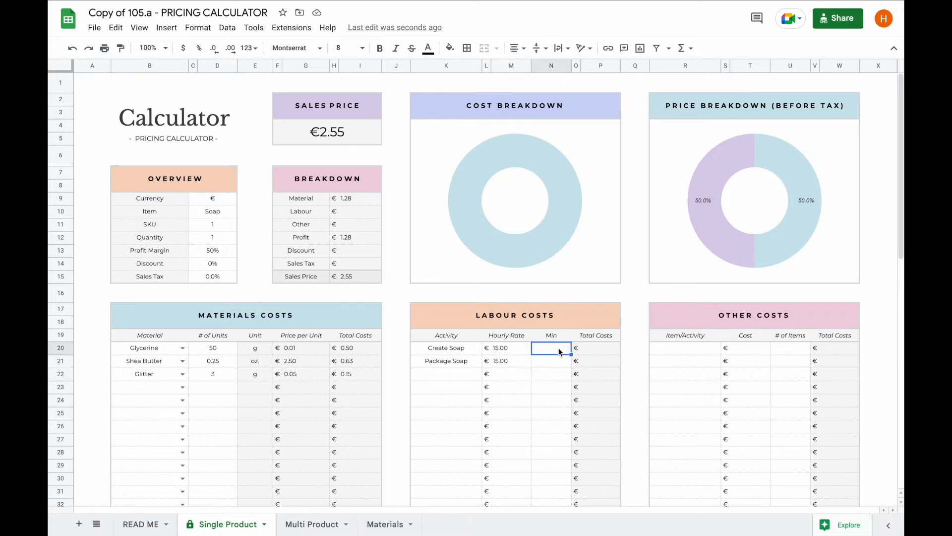
type("5")
left_click(552, 360)
type("2")
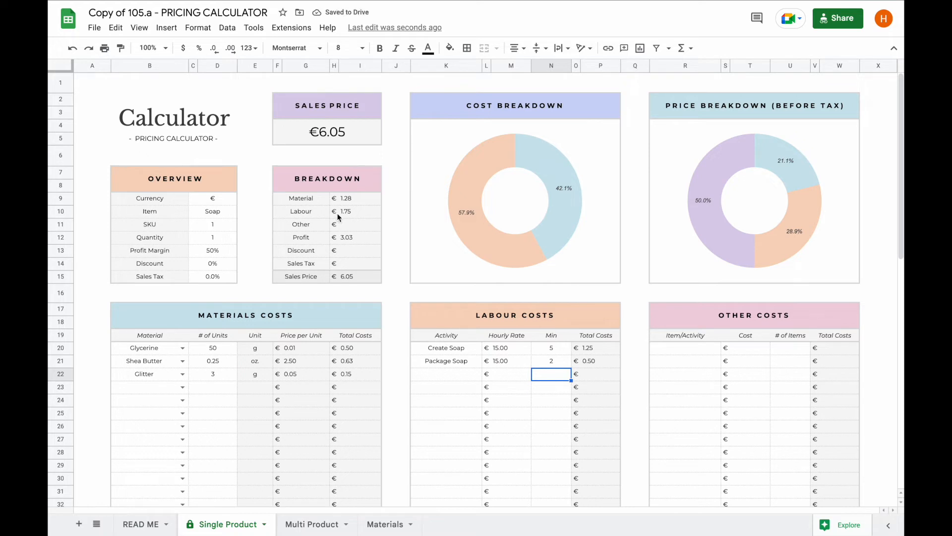
mouse_move(355, 220)
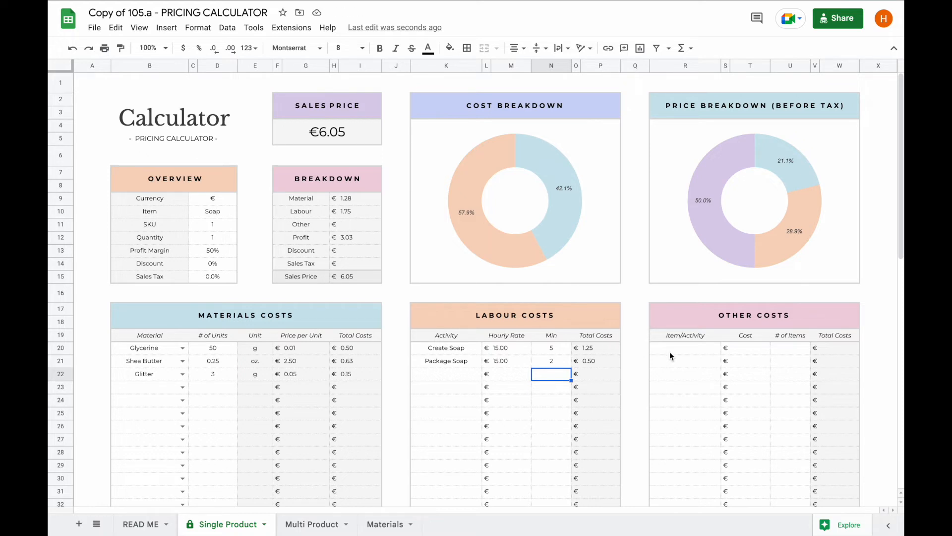
List Packaging, Thank You Card, Business Card and Stickers as other cost items
type("Packaging")
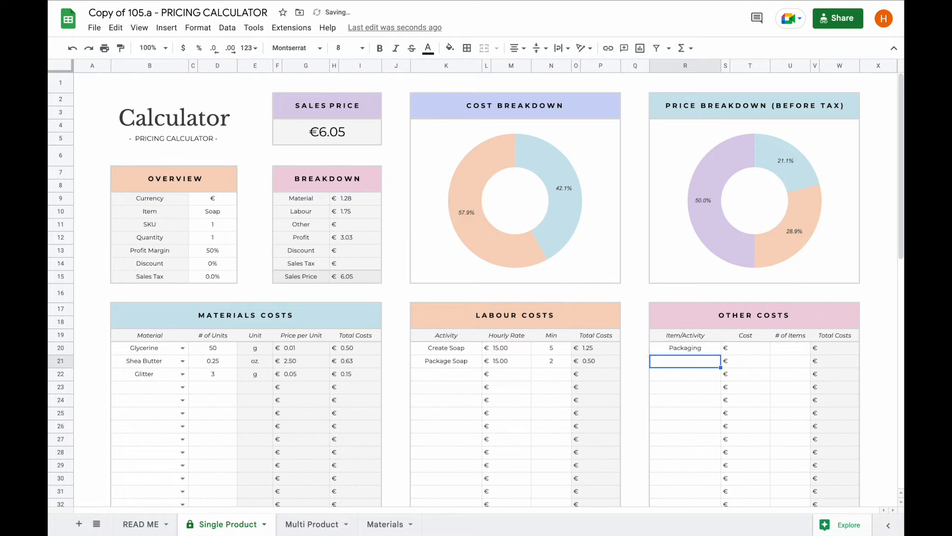
type("Thank You Car")
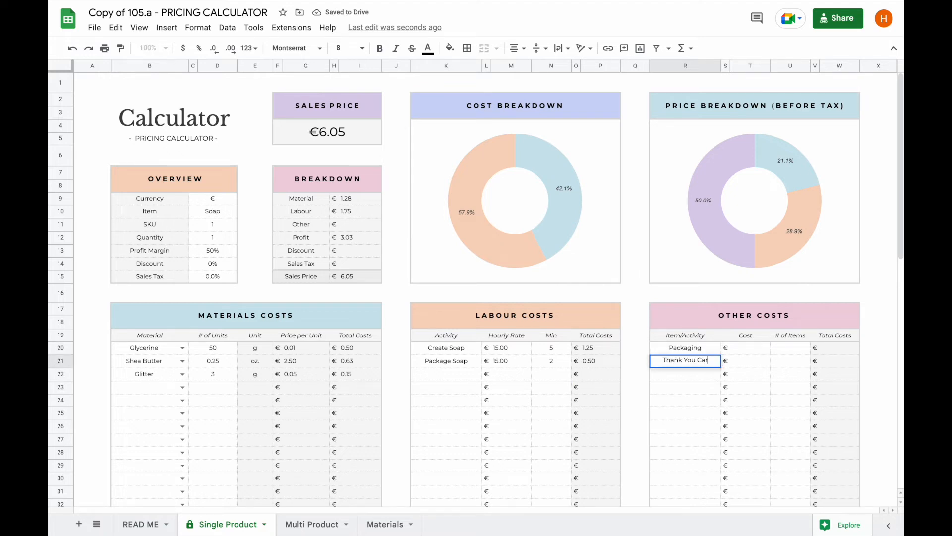
type("Business C")
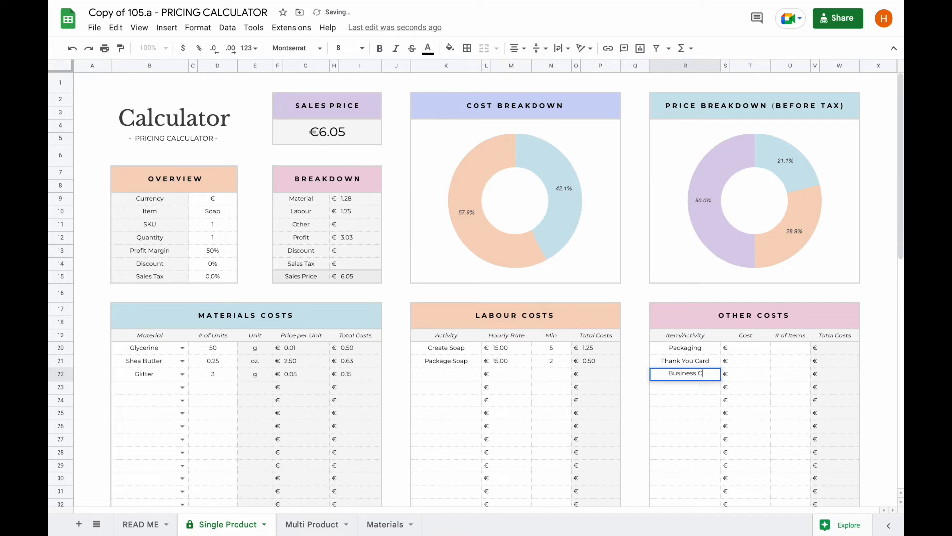
type("Stic")
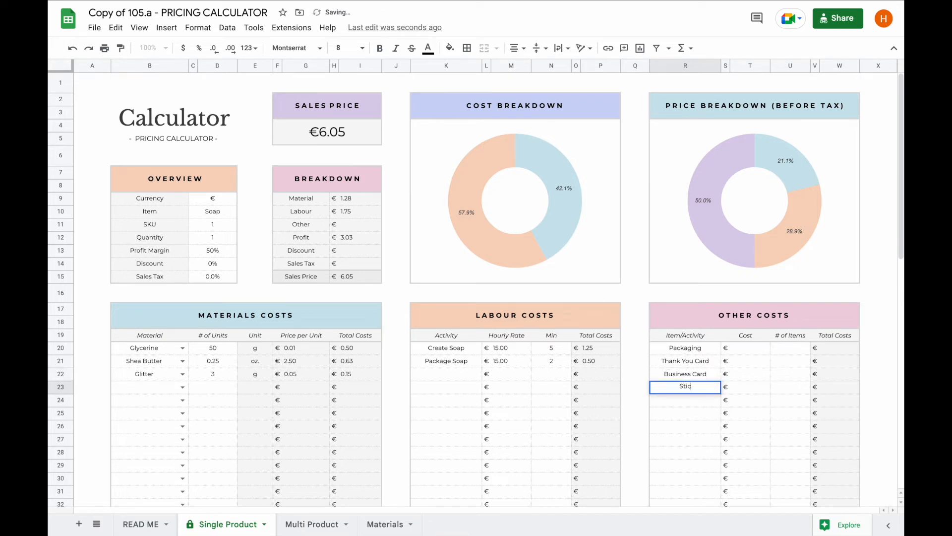
Enter costs 0.50, 0.25, 0.10, 0.10 with 1 item each, raising the price to €7.95
left_click(750, 347)
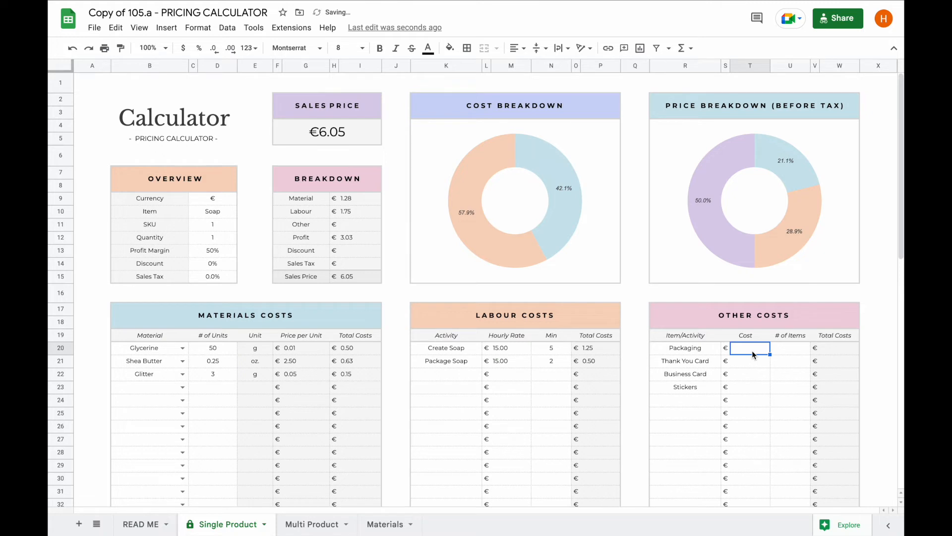
type("0.50")
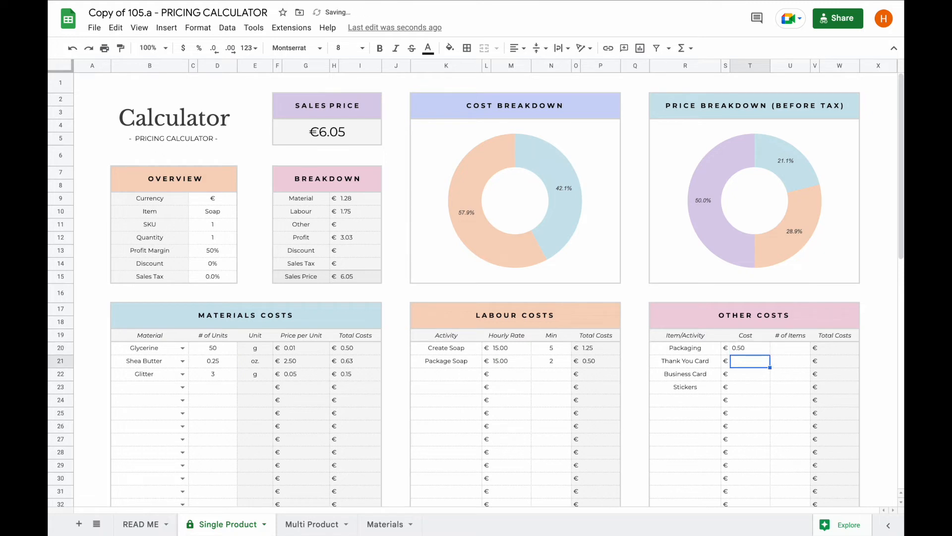
type("0.25")
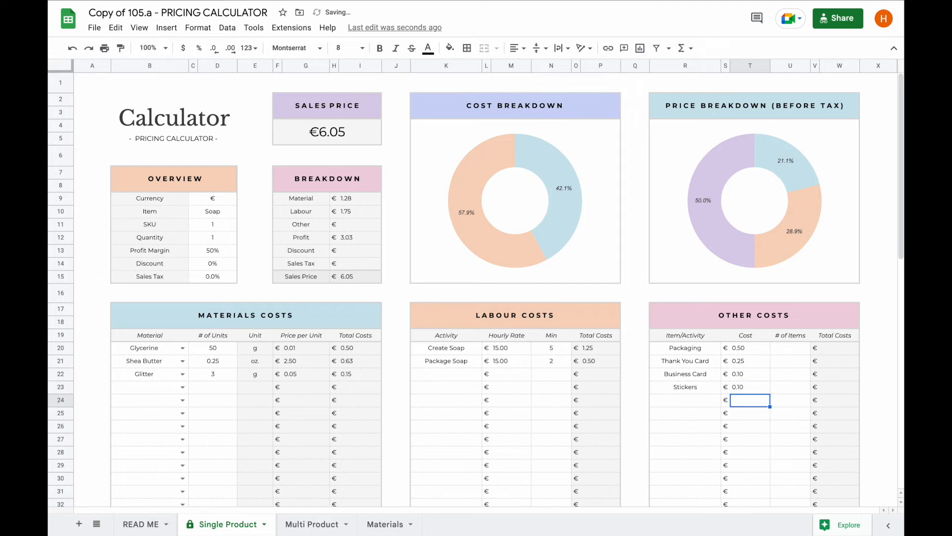
type("1")
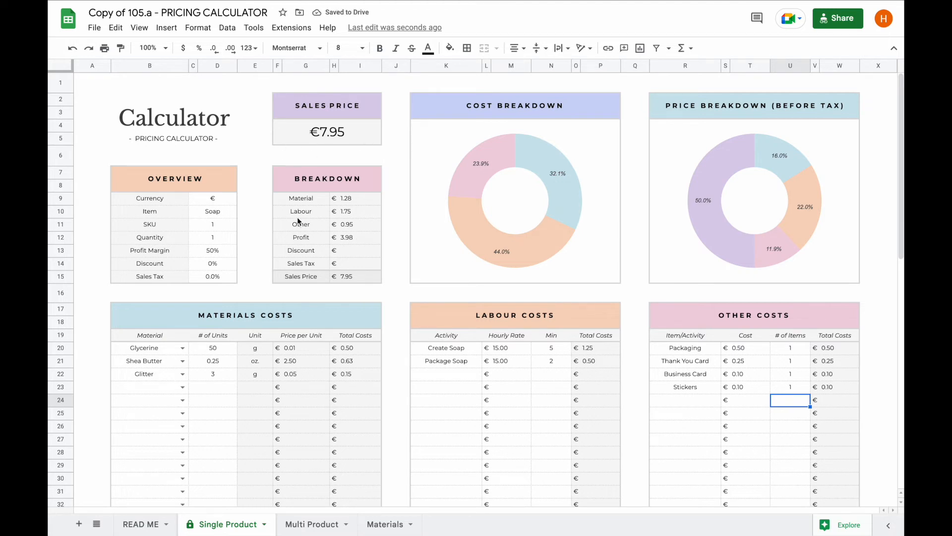
left_click(212, 250)
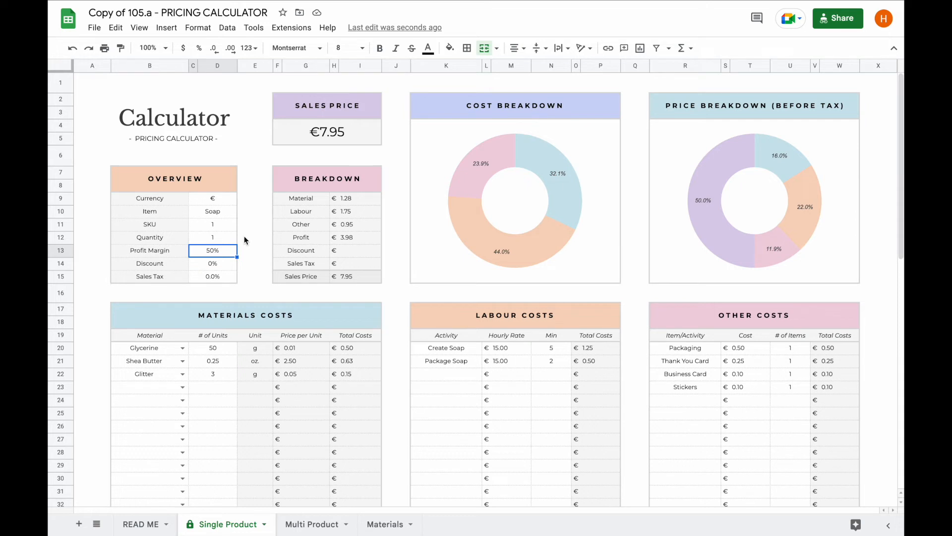
Enter 10% sales tax and a 25% discount, bringing the price to €6.56, then check the Labour share in the chart
left_click(213, 277)
type("10")
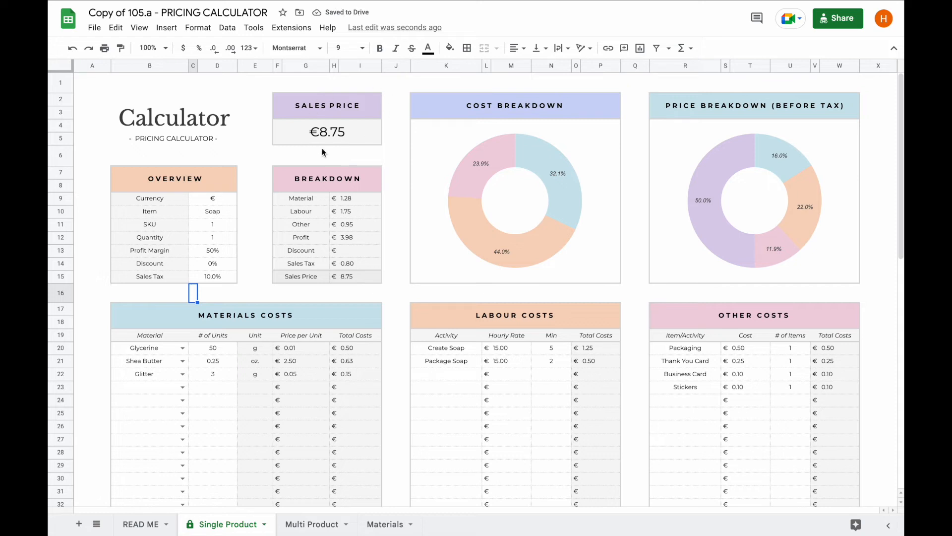
left_click(212, 263)
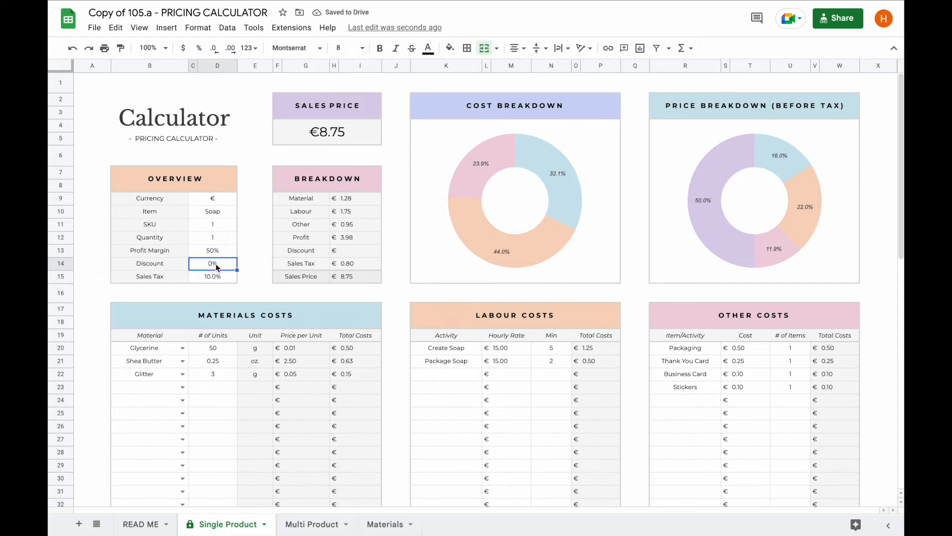
type("25%")
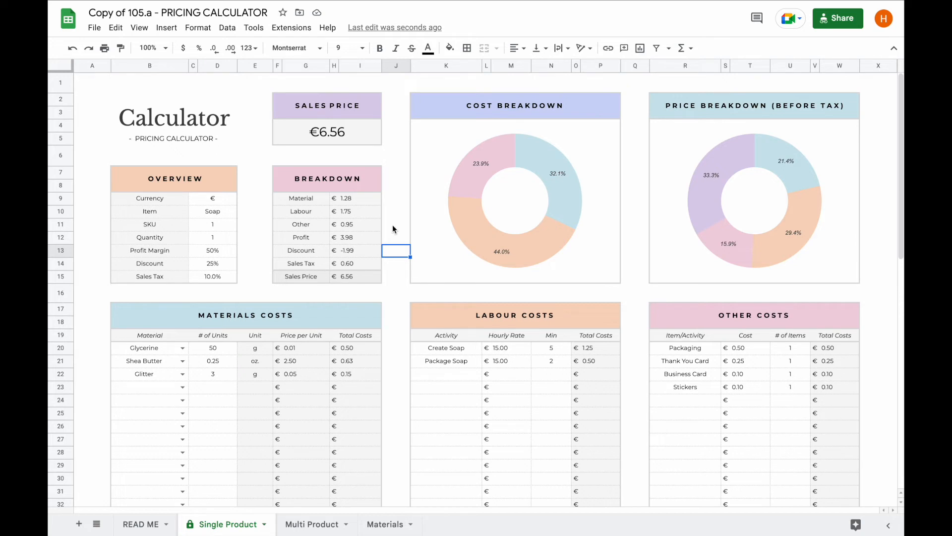
mouse_move(538, 160)
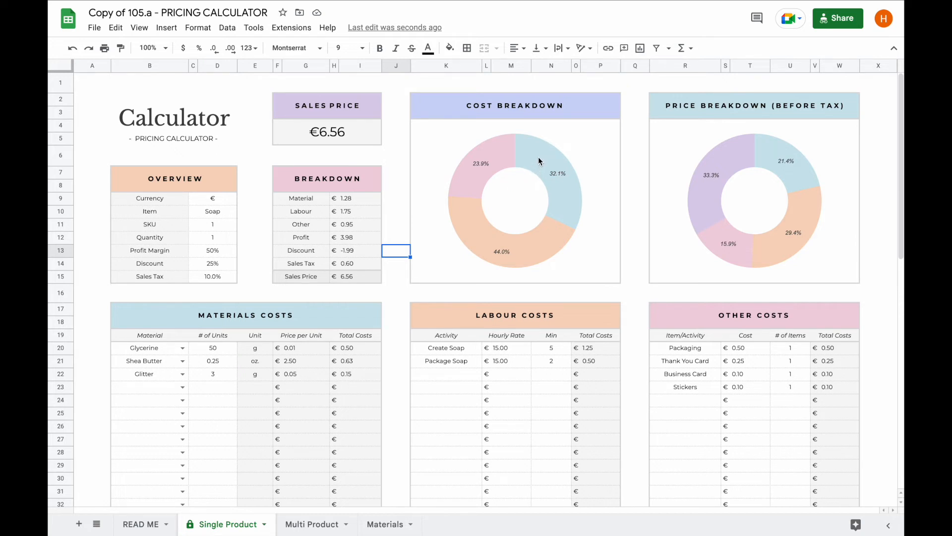
mouse_move(546, 163)
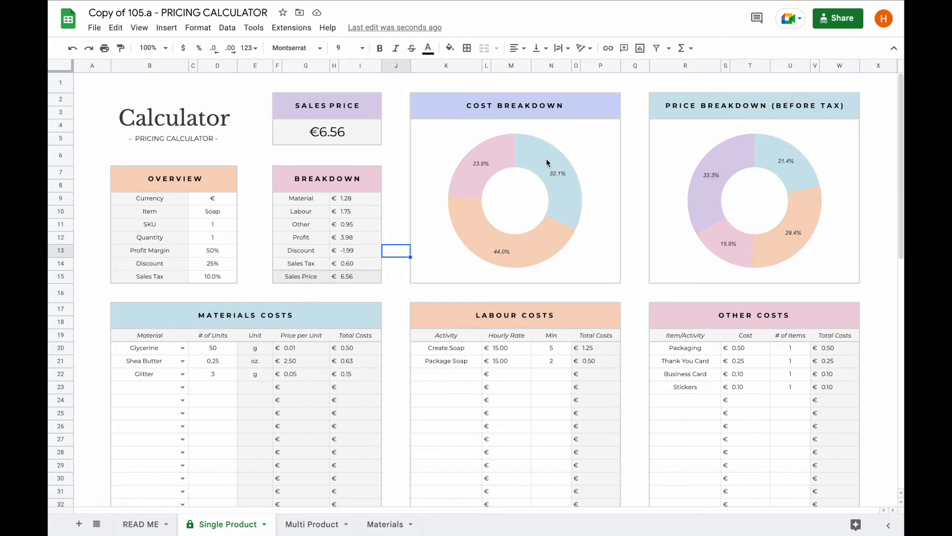
mouse_move(527, 163)
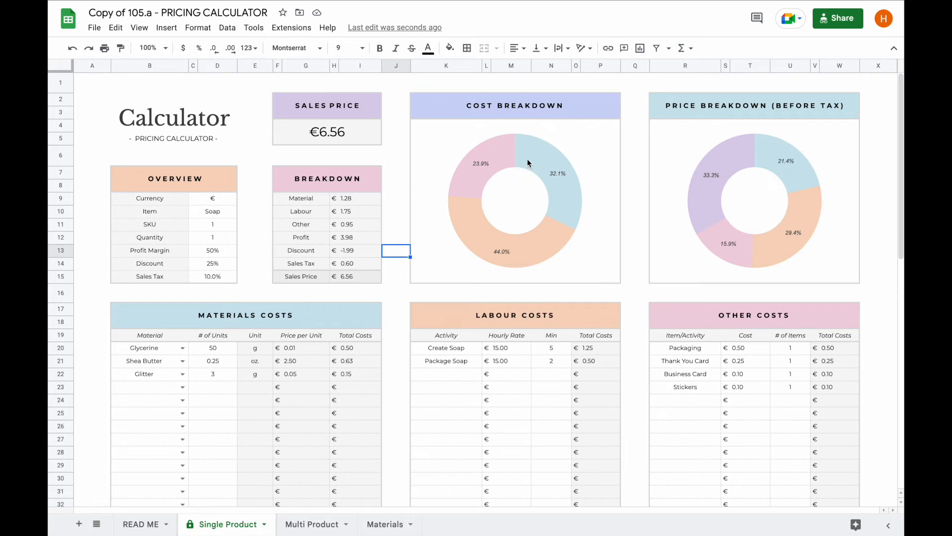
left_click(529, 161)
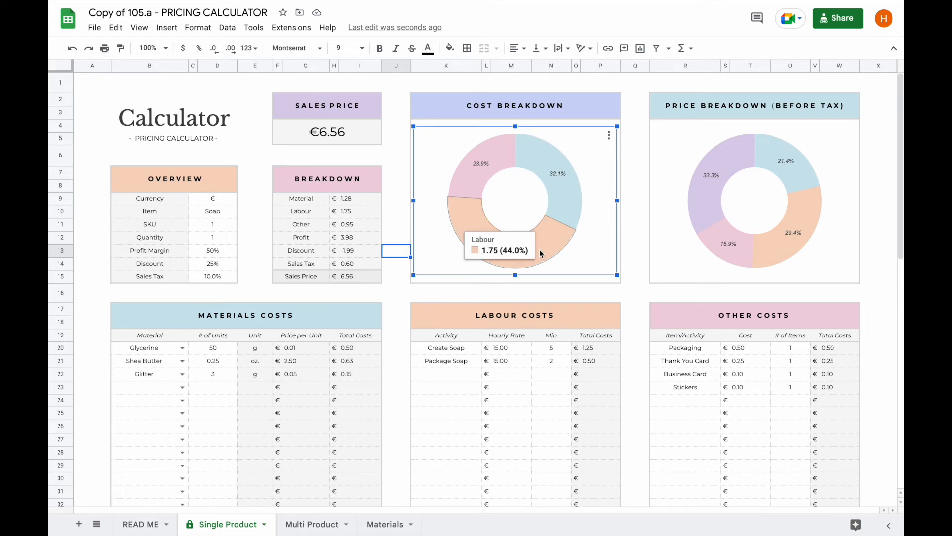
mouse_move(478, 191)
type("0")
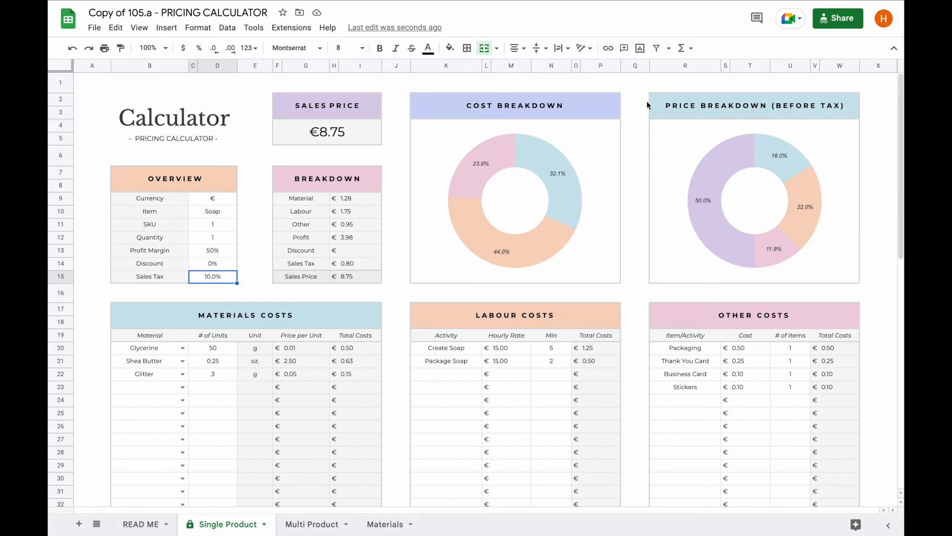
mouse_move(875, 286)
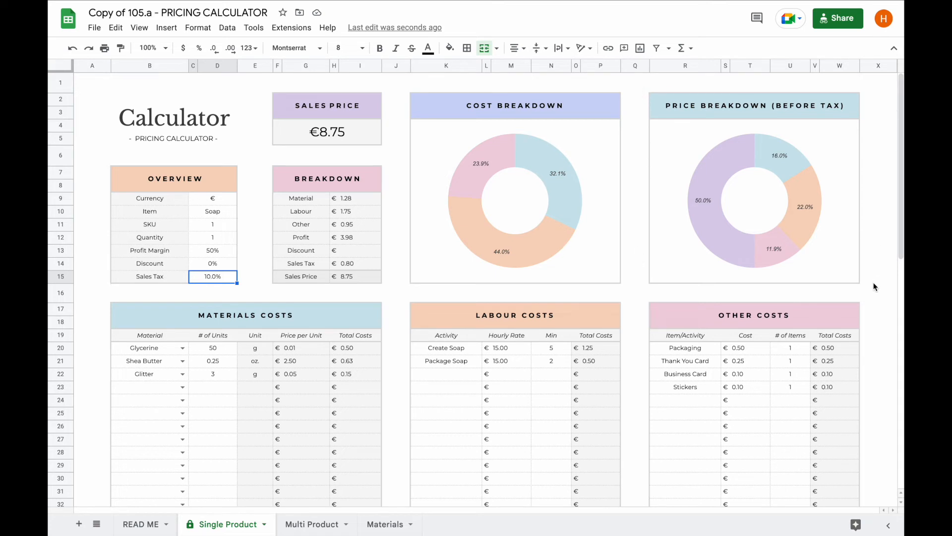
mouse_move(456, 290)
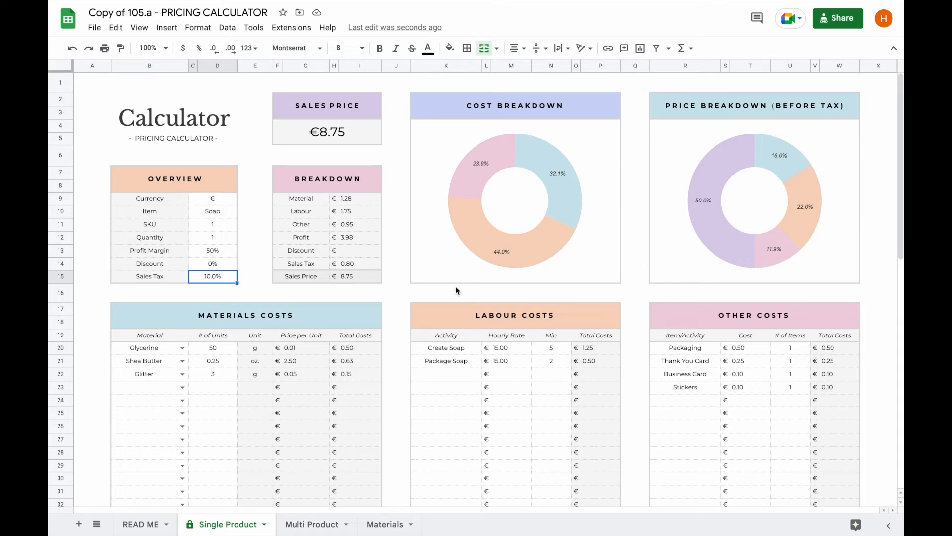
Set sales tax to 0% and the discount to 40, then change it to 10 for a €7.16 price
type("0%")
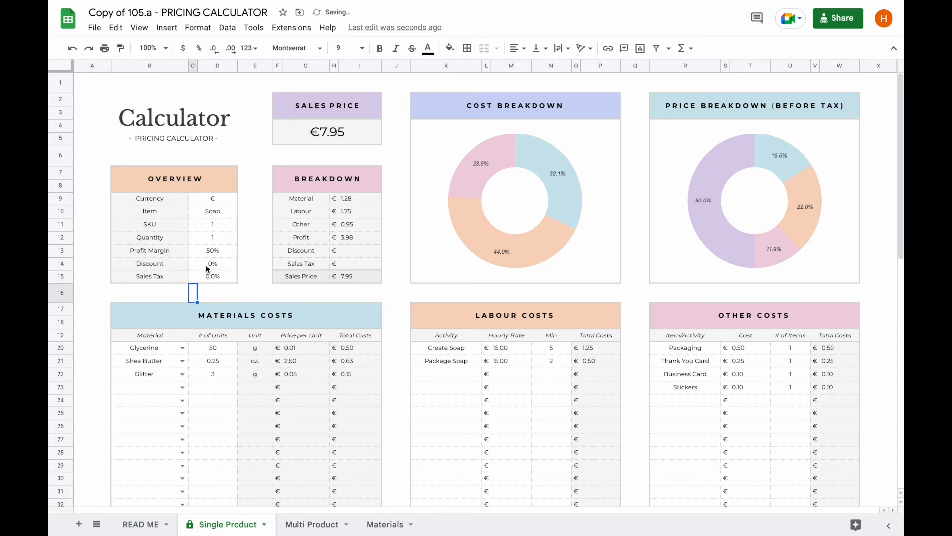
type("40")
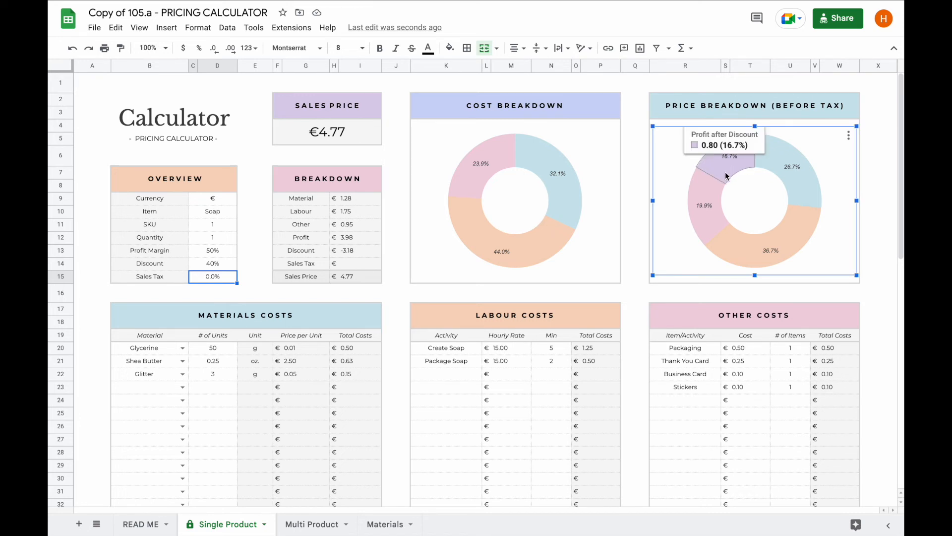
mouse_move(719, 170)
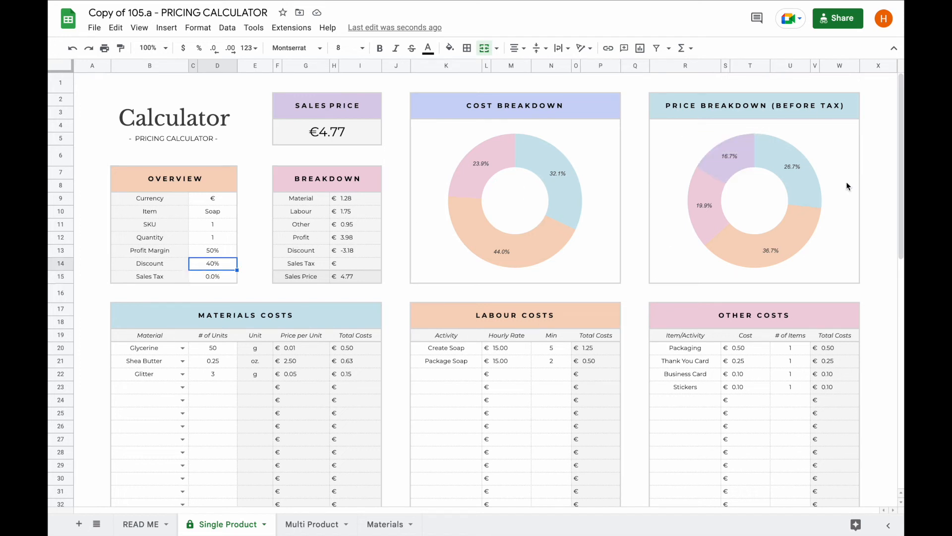
type("10")
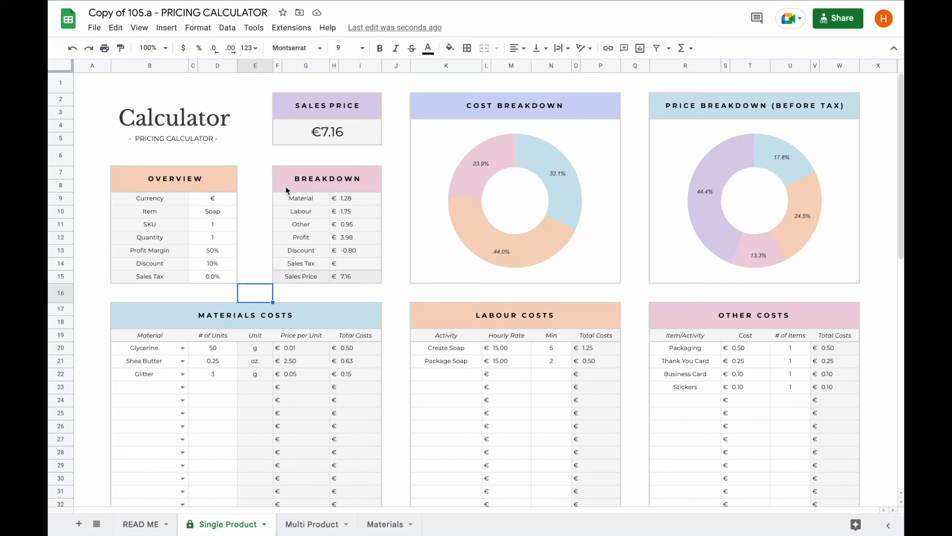
mouse_move(361, 267)
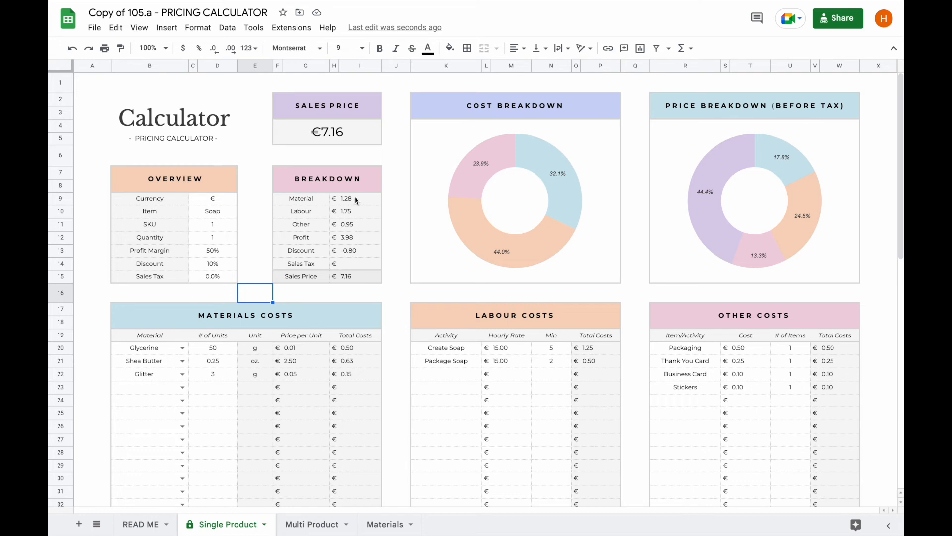
mouse_move(357, 201)
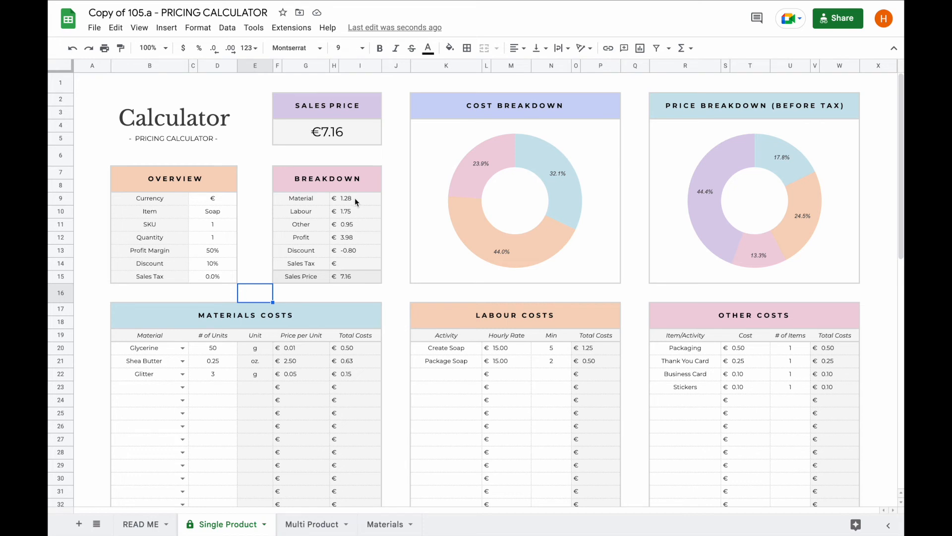
mouse_move(354, 218)
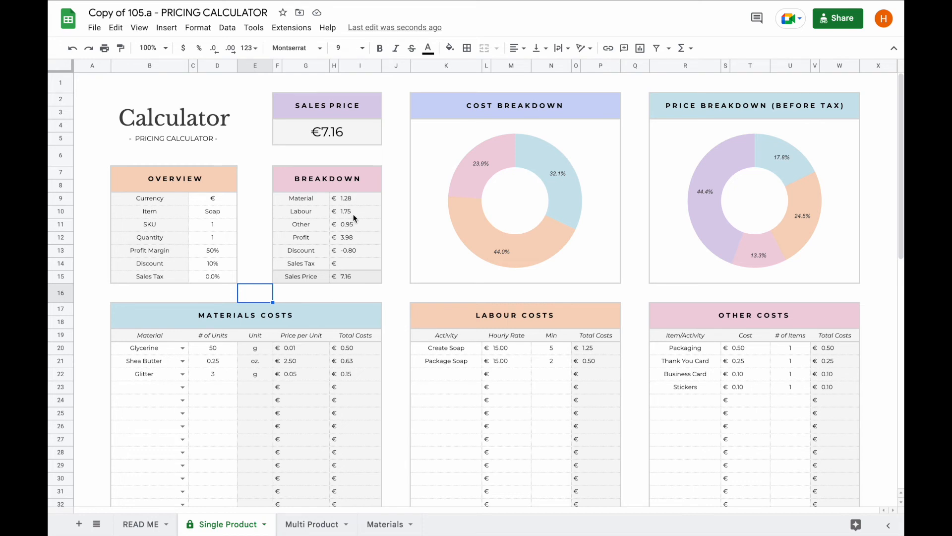
mouse_move(354, 233)
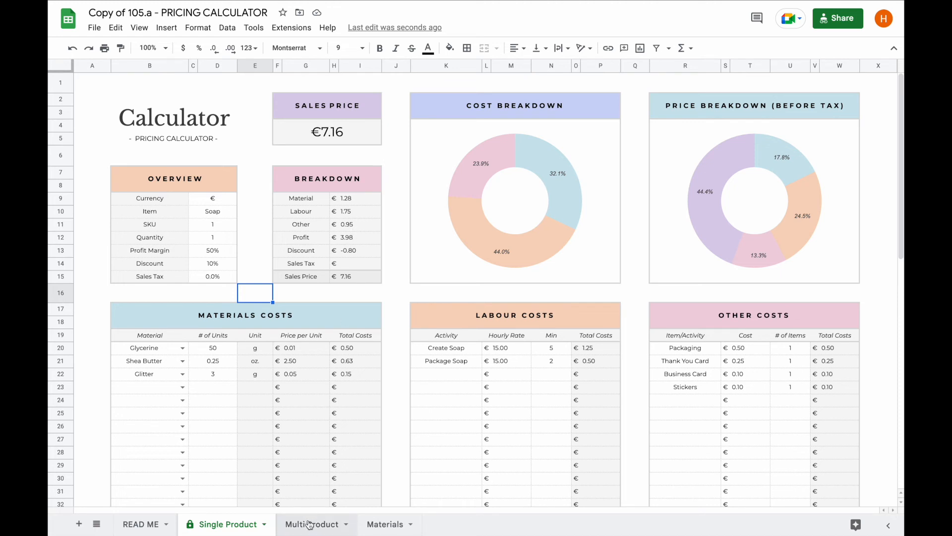
On the Multi Product sheet, enter Soap with 50% margin and costs starting at 1.28 in row 5
left_click(311, 524)
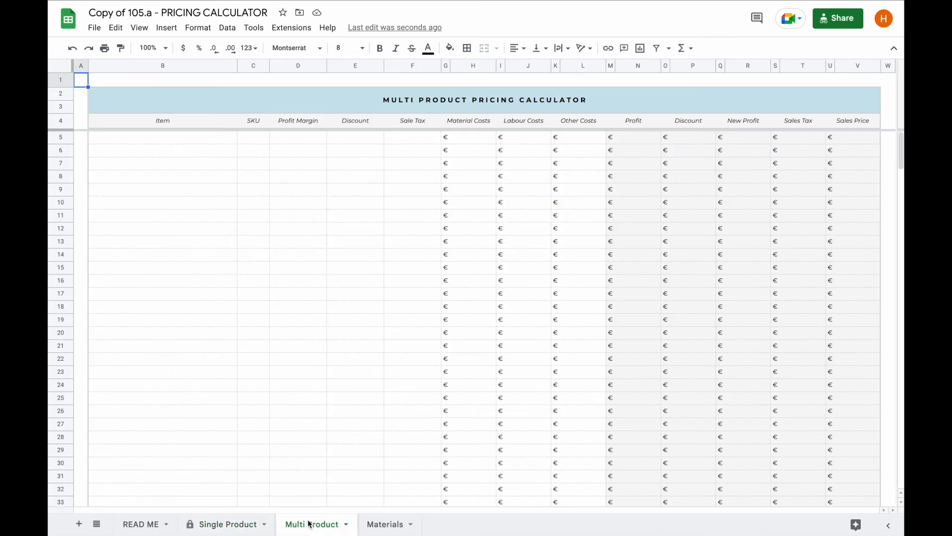
type("Soap")
left_click(253, 137)
type("1")
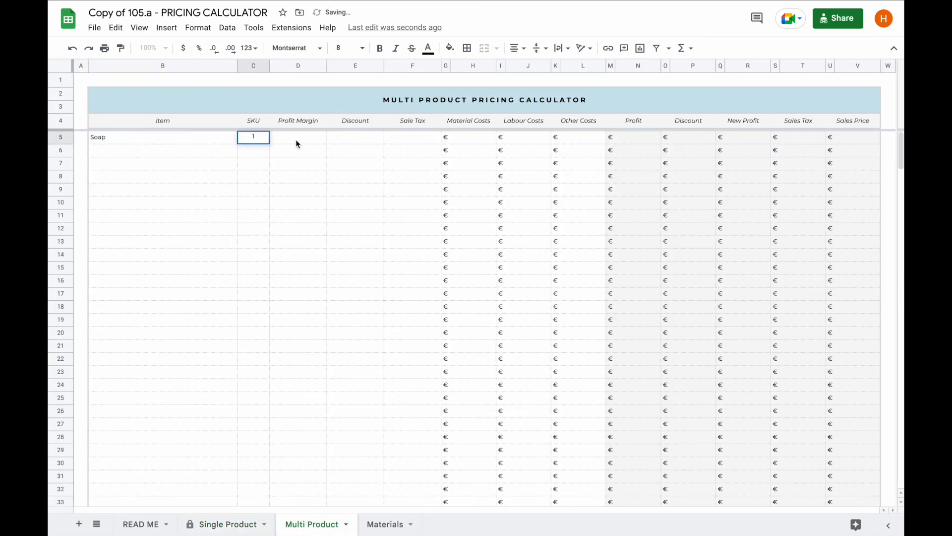
type("50%")
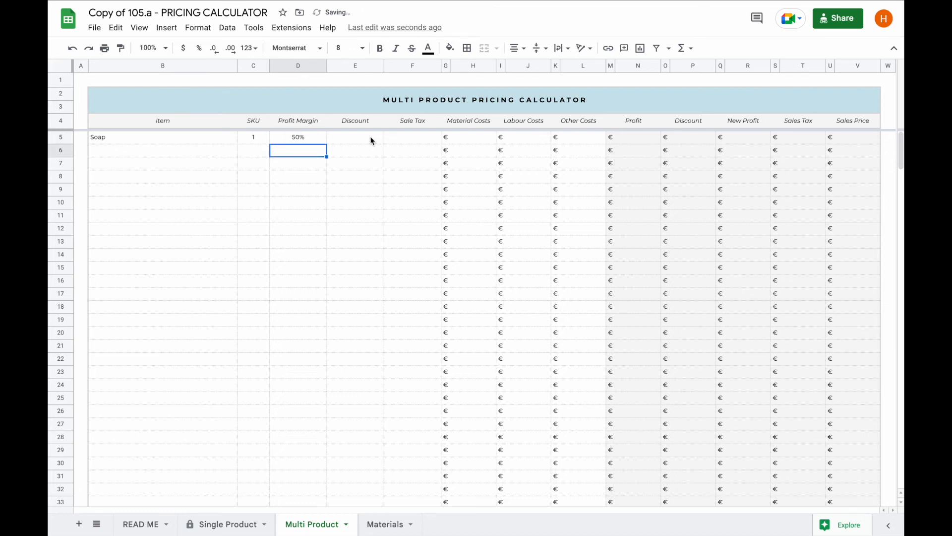
left_click(355, 136)
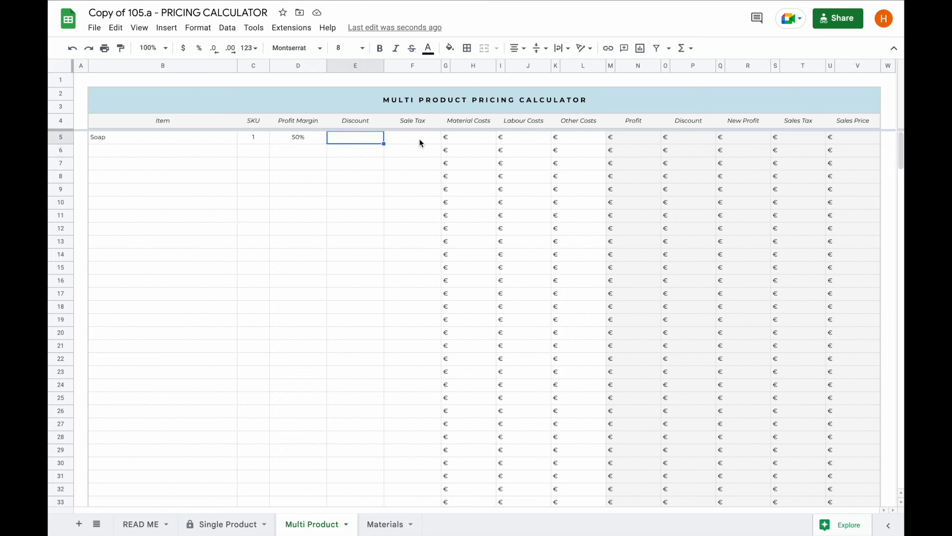
left_click(412, 137)
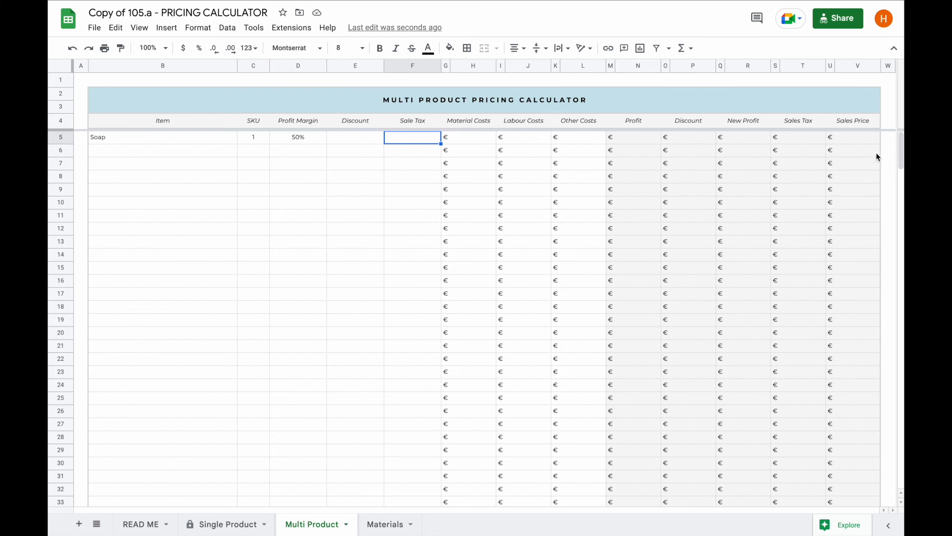
left_click(472, 137)
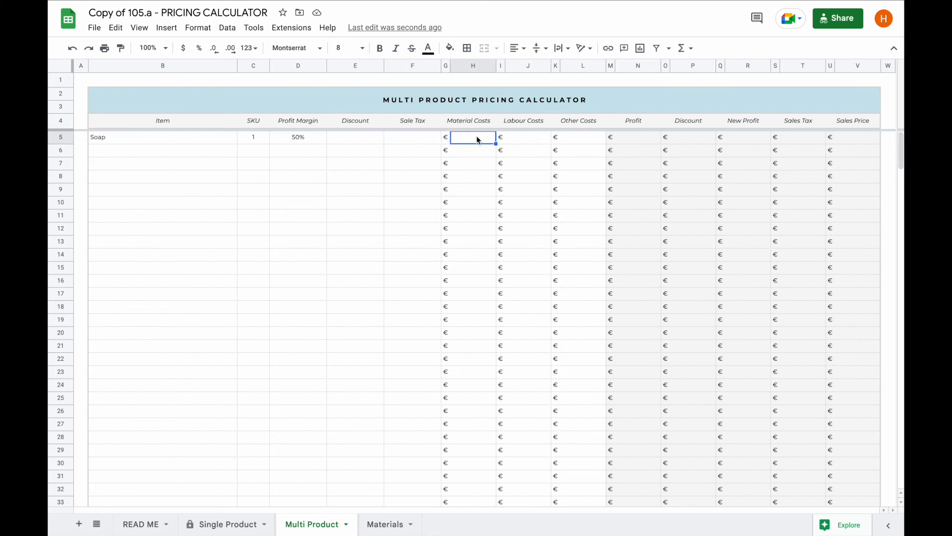
type("1.28")
left_click(579, 137)
type("0")
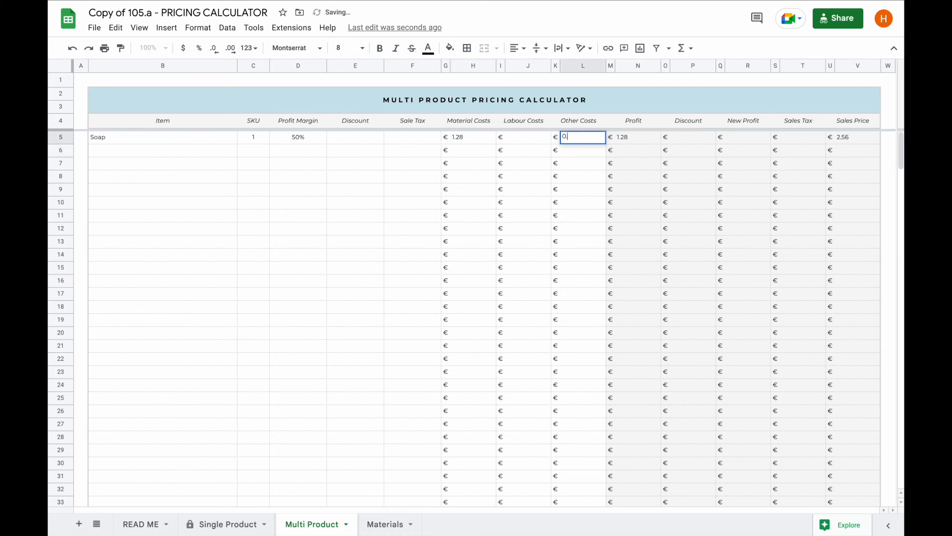
key("Enter")
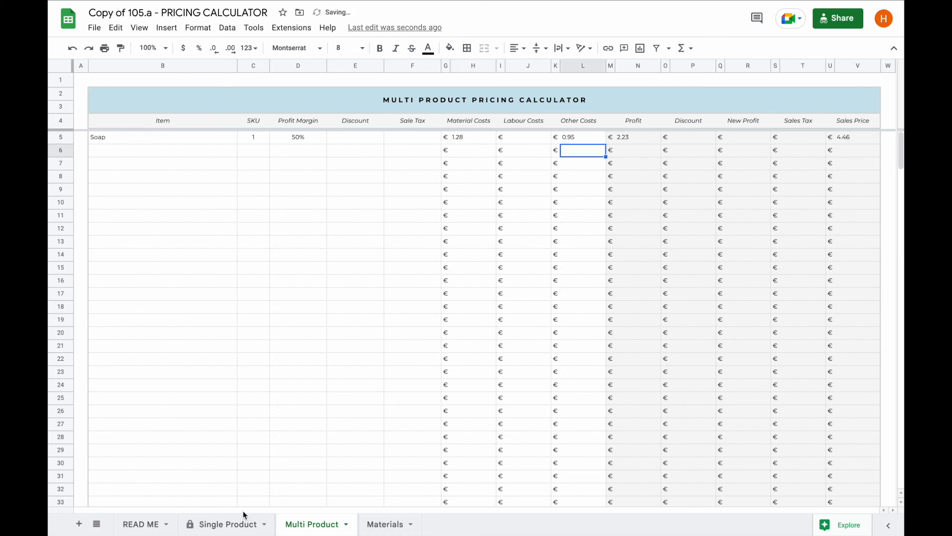
Verify costs against the Single Product sheet, set the soap row's discount to 10% for €7.16, and start the second row
left_click(225, 524)
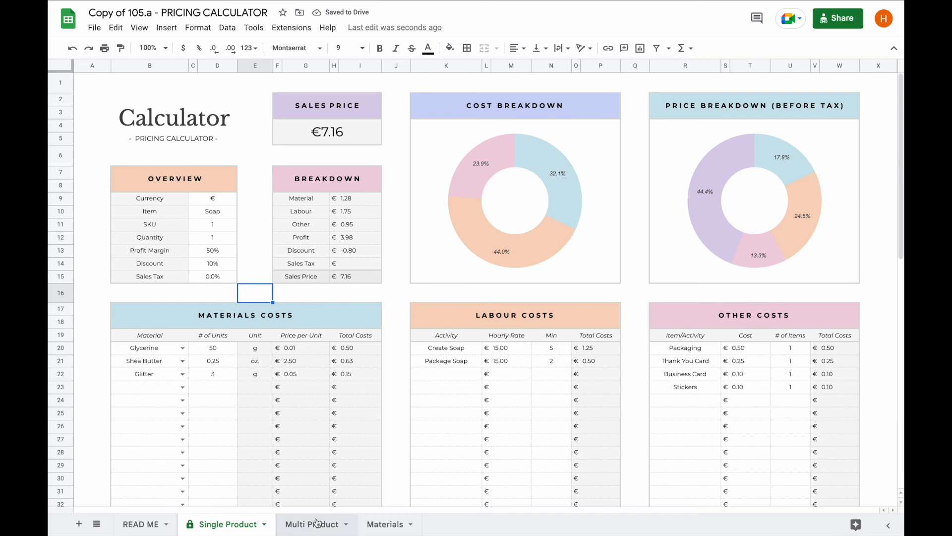
left_click(312, 524)
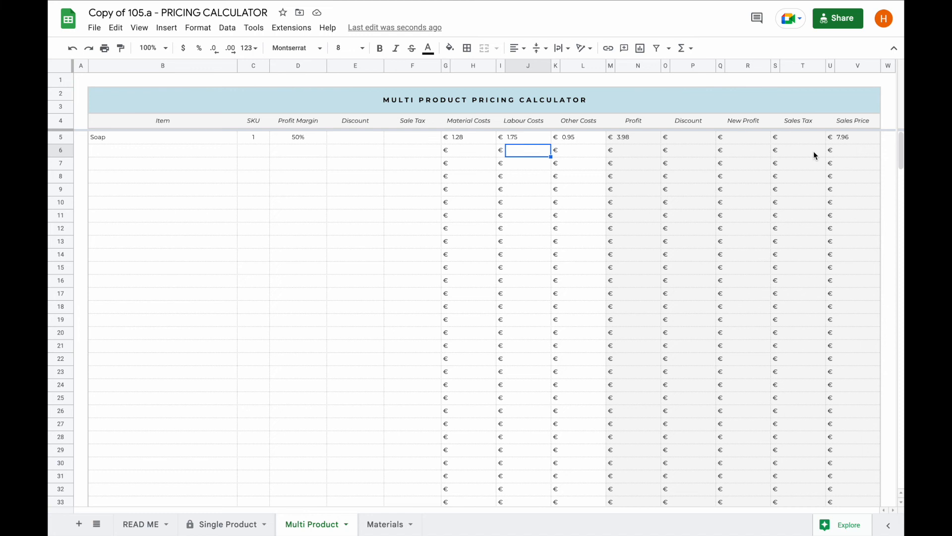
left_click(355, 137)
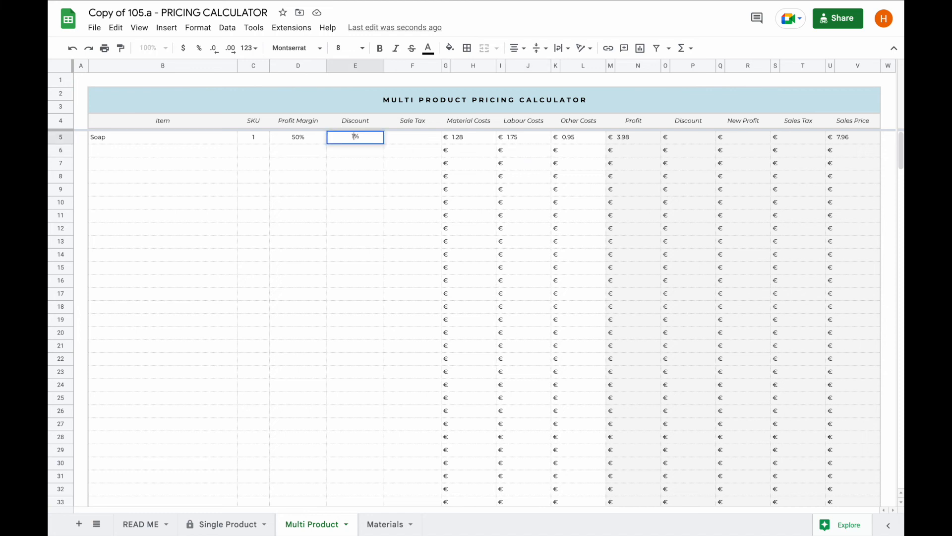
type("10%")
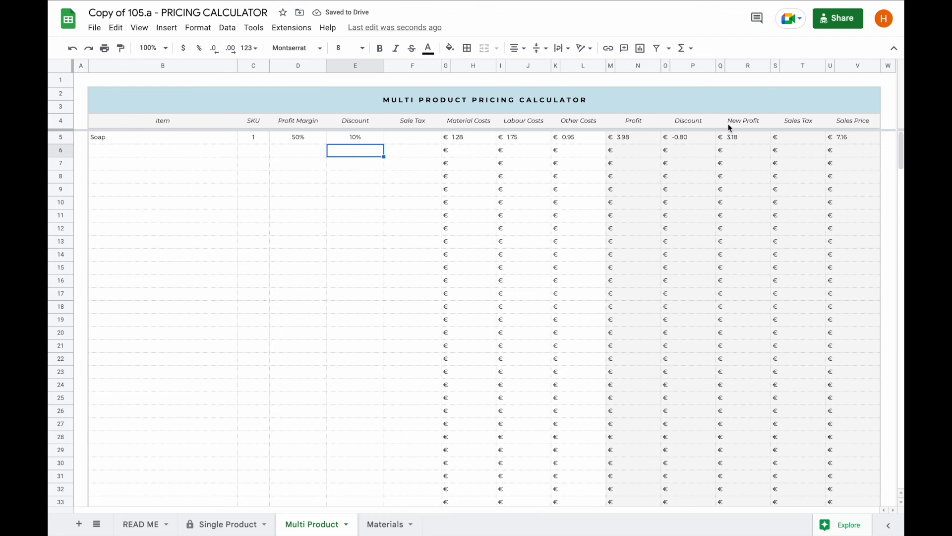
mouse_move(846, 143)
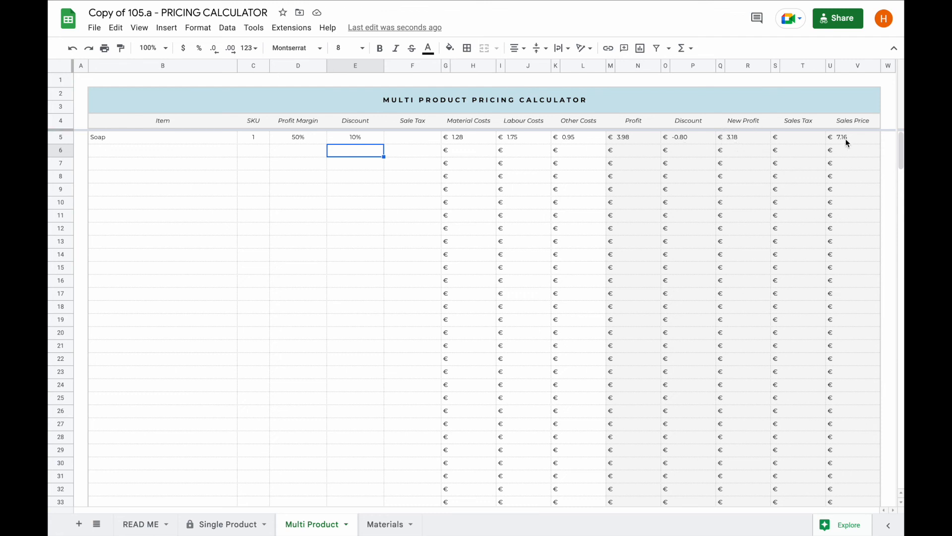
mouse_move(843, 149)
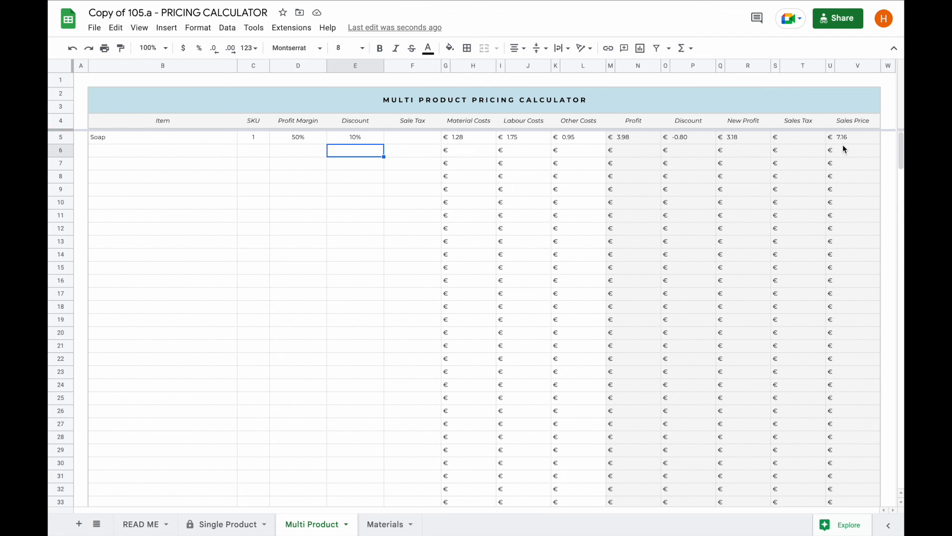
left_click(163, 150)
type("Soap")
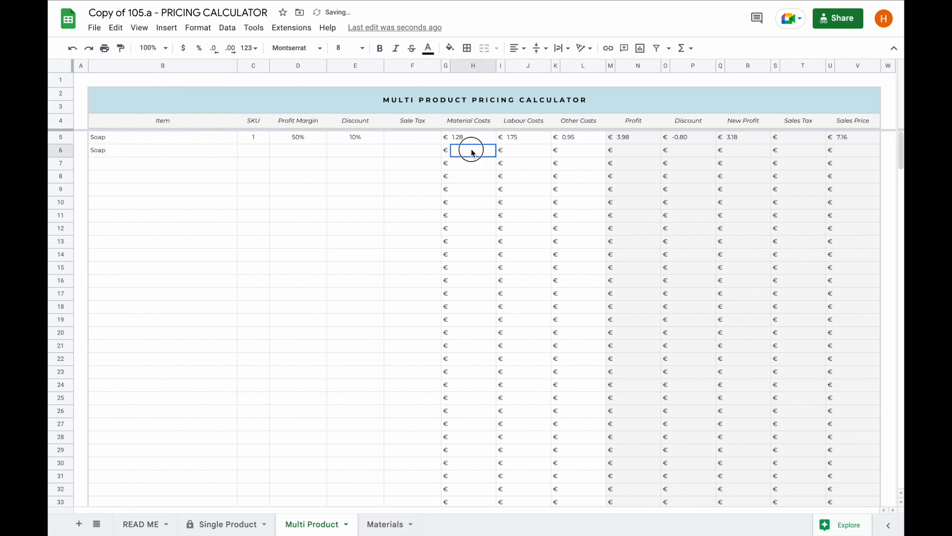
Give the second Soap row costs 2.00/1.00/1.00 and 50% margin (€8.00), then return to Single Product
type("2.00")
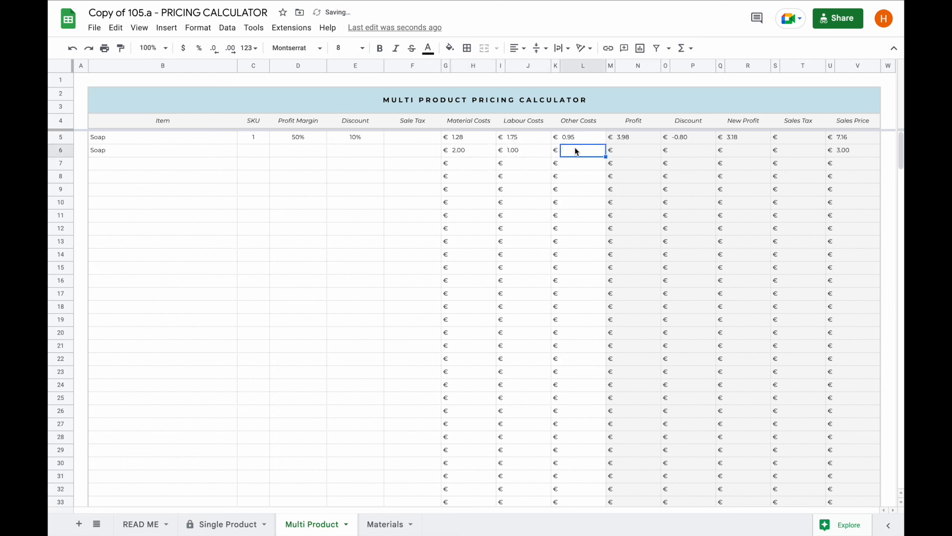
type("1.00")
left_click(253, 150)
type("2")
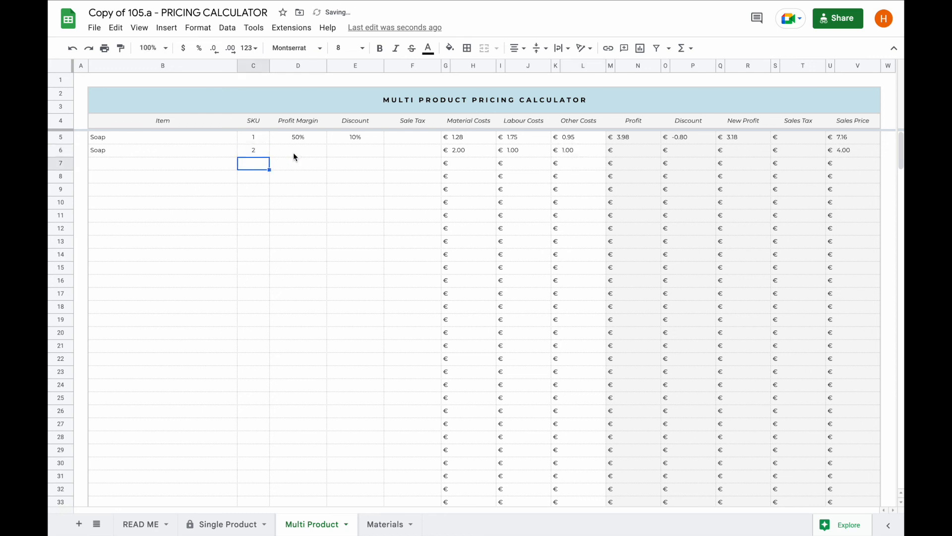
type("50%")
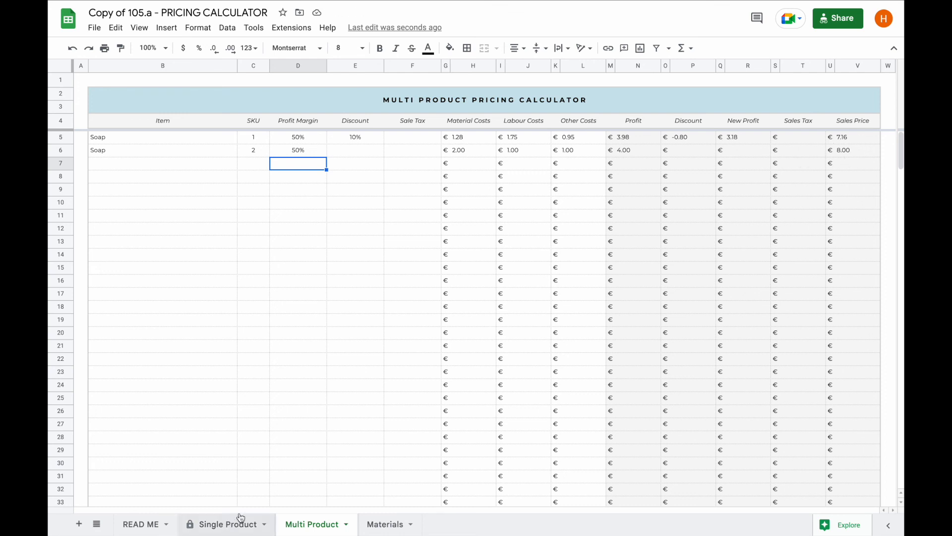
mouse_move(311, 524)
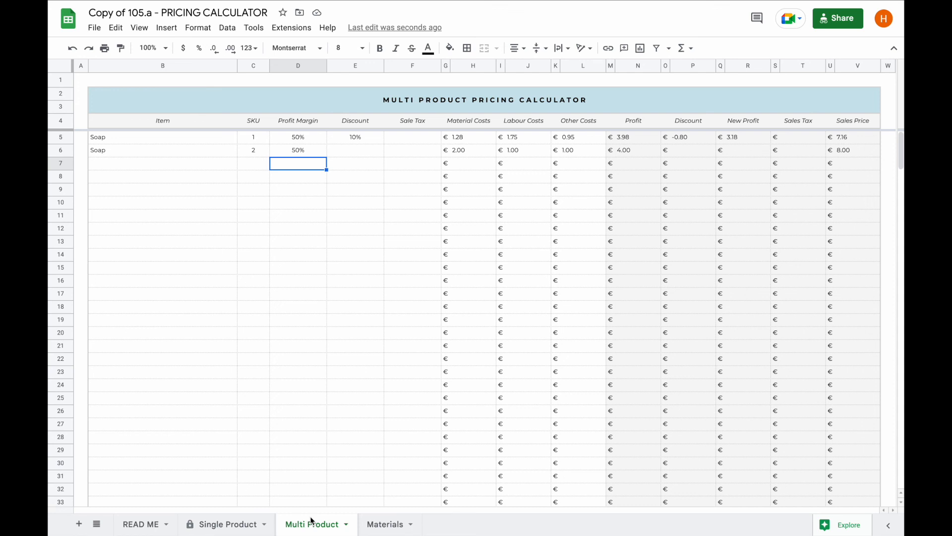
left_click(226, 524)
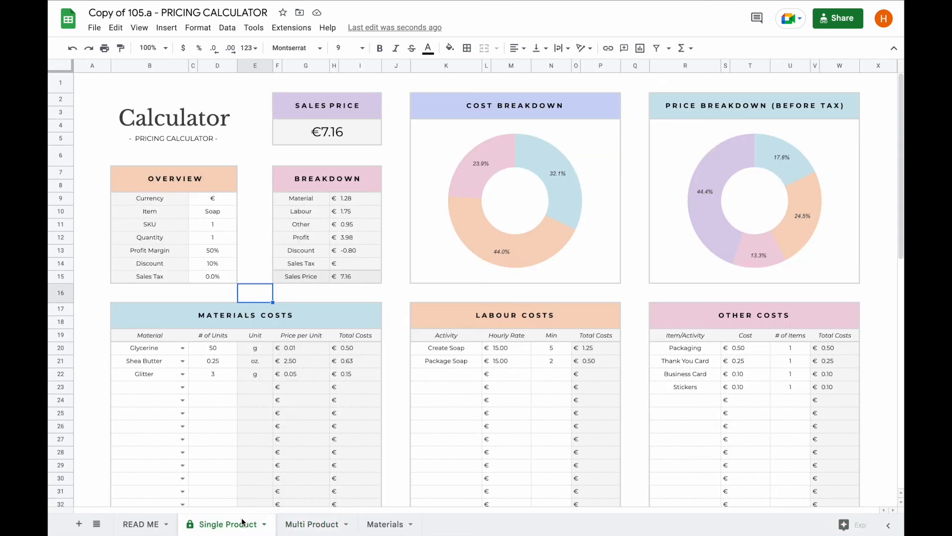